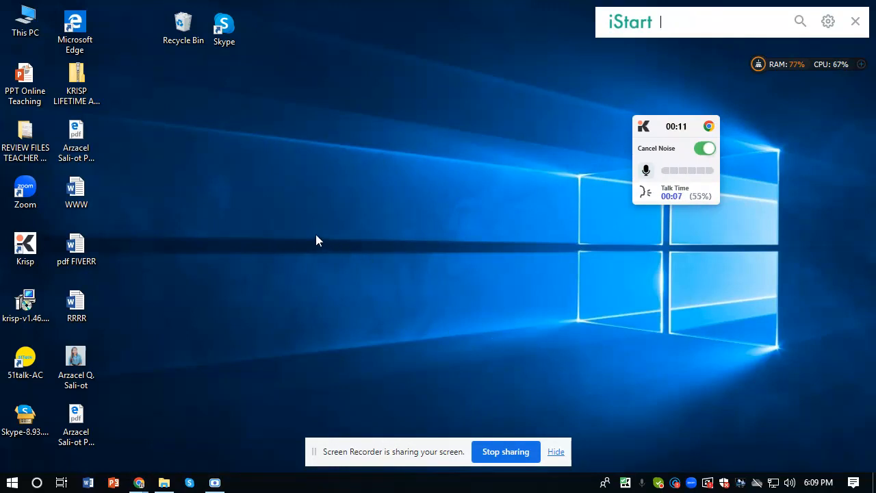
{"action": "mouse_move", "coordinate": [401, 279]}
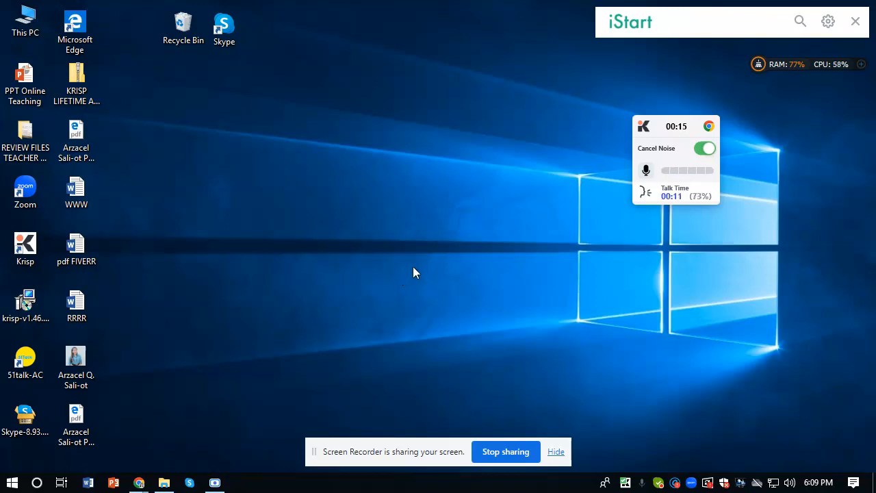
{"action": "mouse_move", "coordinate": [305, 121]}
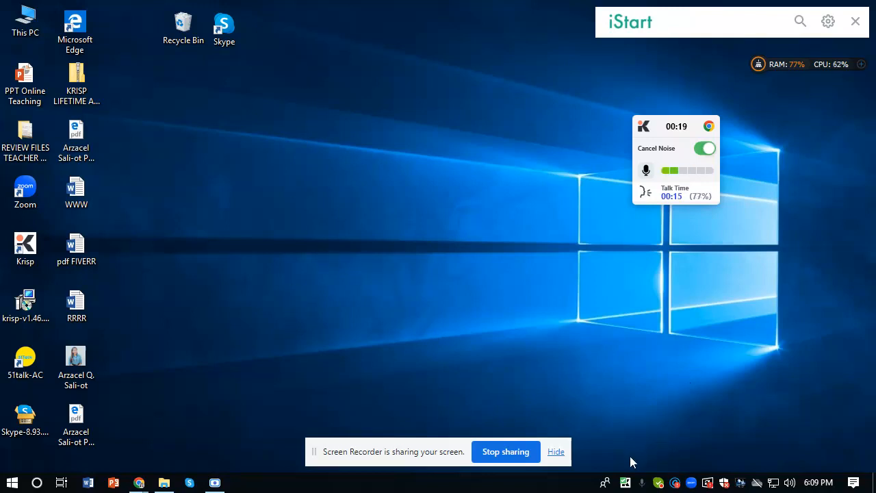
{"action": "mouse_move", "coordinate": [620, 465]}
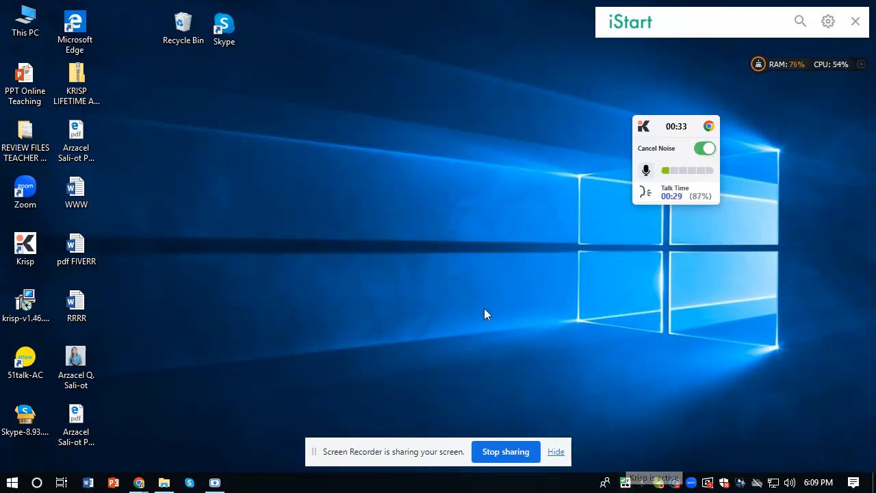
{"action": "mouse_move", "coordinate": [237, 354]}
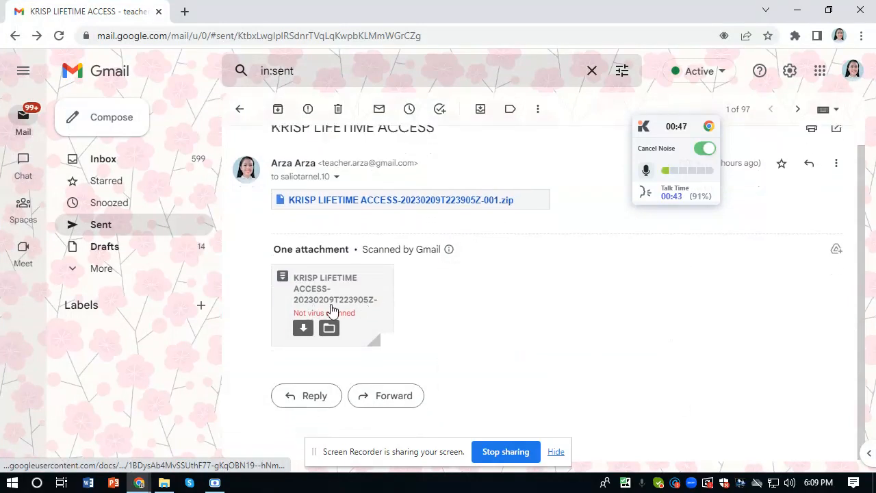
Step: Open the KRISP LIFETIME ACCESS zip attachment in Gmail's file preview
{"action": "left_click", "coordinate": [332, 301]}
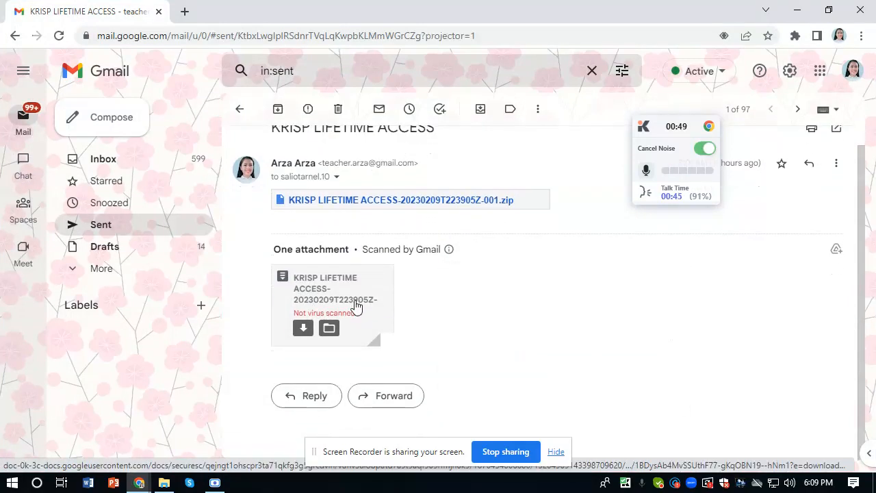
{"action": "left_click", "coordinate": [333, 304]}
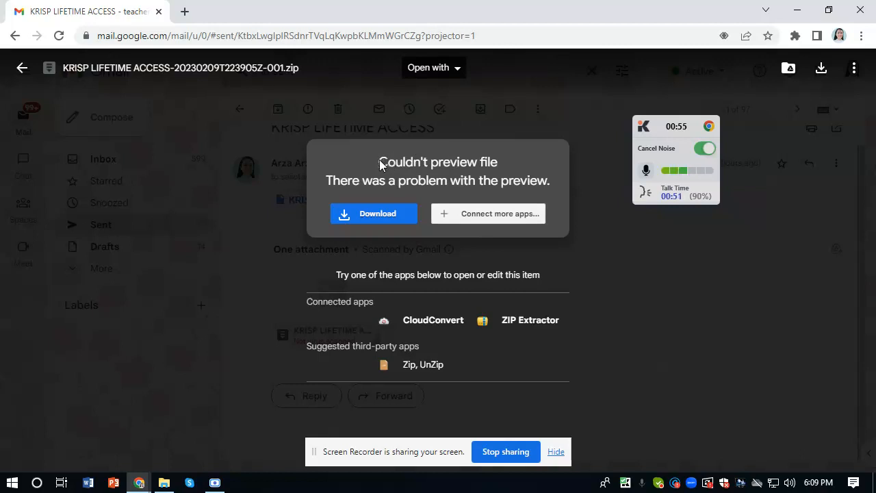
{"action": "mouse_move", "coordinate": [475, 170]}
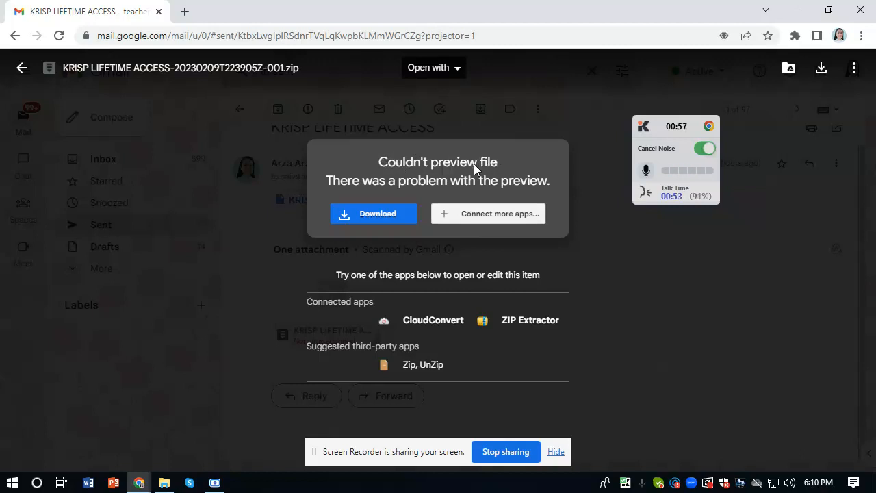
{"action": "mouse_move", "coordinate": [602, 225]}
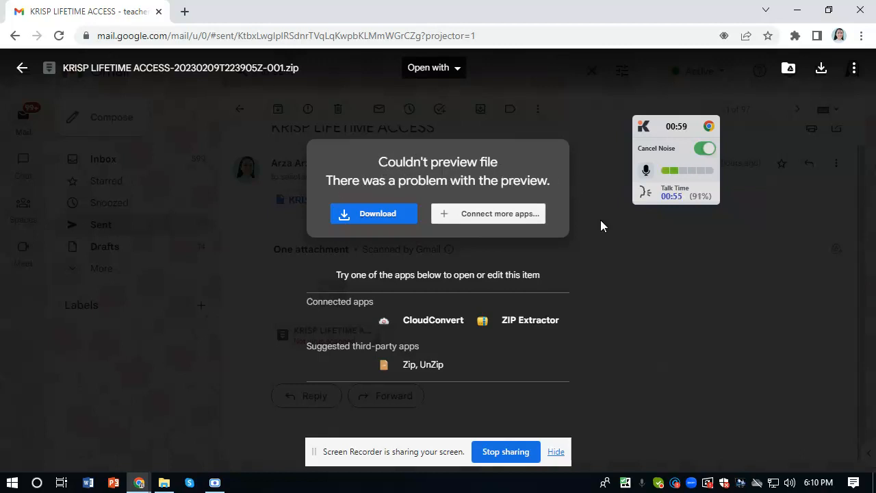
{"action": "mouse_move", "coordinate": [503, 304]}
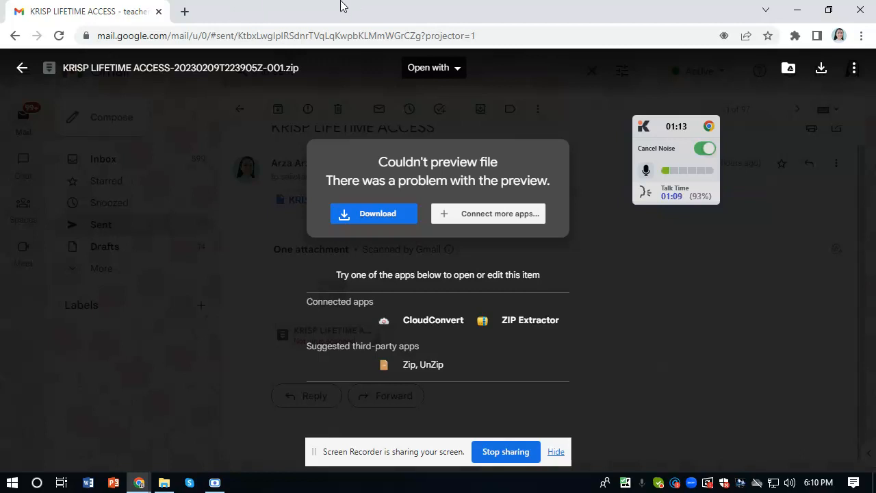
{"action": "mouse_move", "coordinate": [374, 213]}
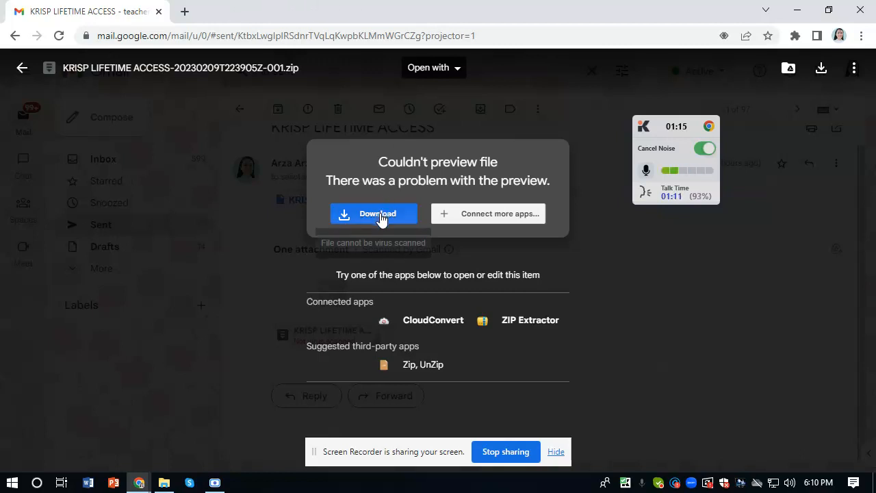
{"action": "mouse_move", "coordinate": [718, 100]}
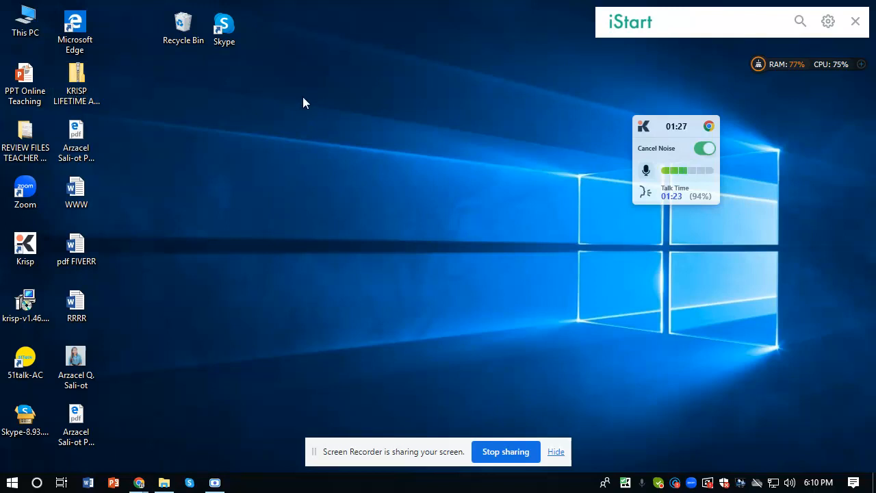
{"action": "mouse_move", "coordinate": [343, 186]}
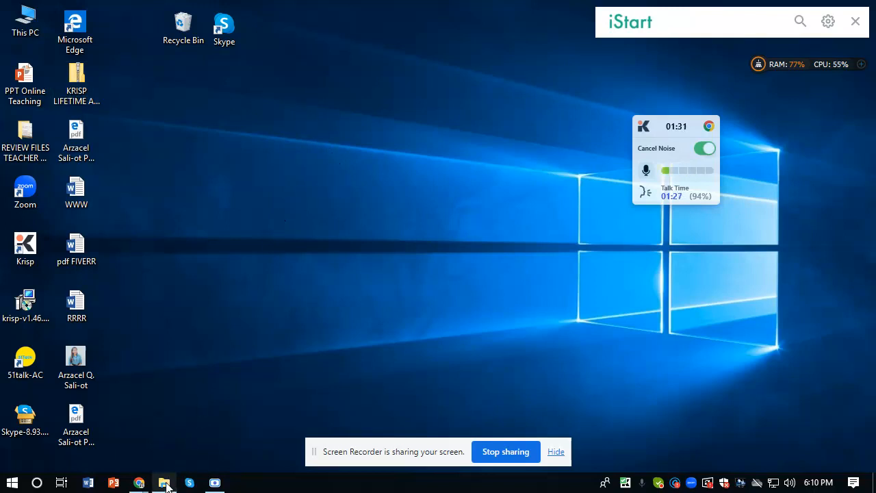
Step: In maximized File Explorer, open the Desktop's KRISP LIFETIME ACCESS zip and select its folder
{"action": "left_click", "coordinate": [164, 482]}
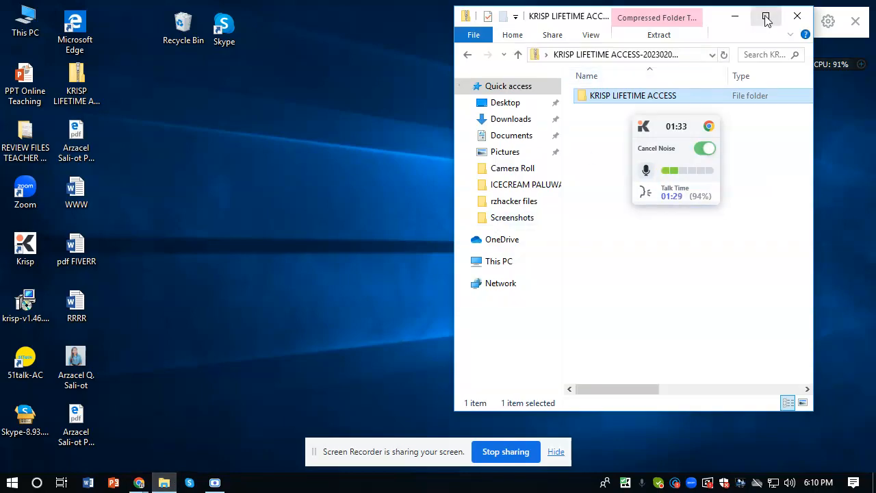
{"action": "left_click", "coordinate": [766, 16]}
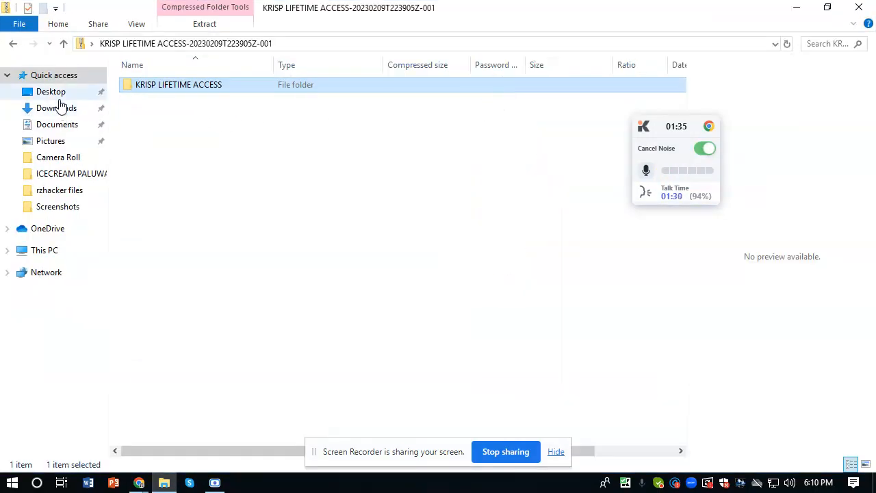
{"action": "left_click", "coordinate": [51, 91]}
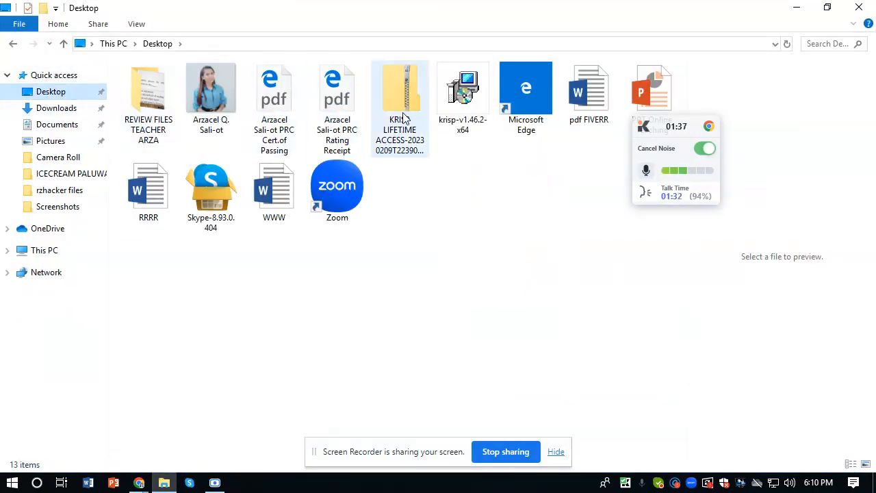
{"action": "left_click", "coordinate": [399, 89]}
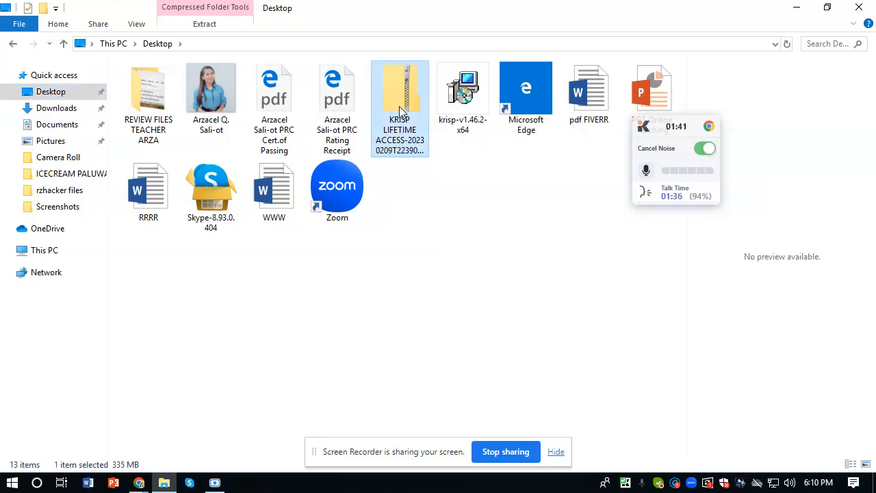
{"action": "double_click", "coordinate": [400, 92]}
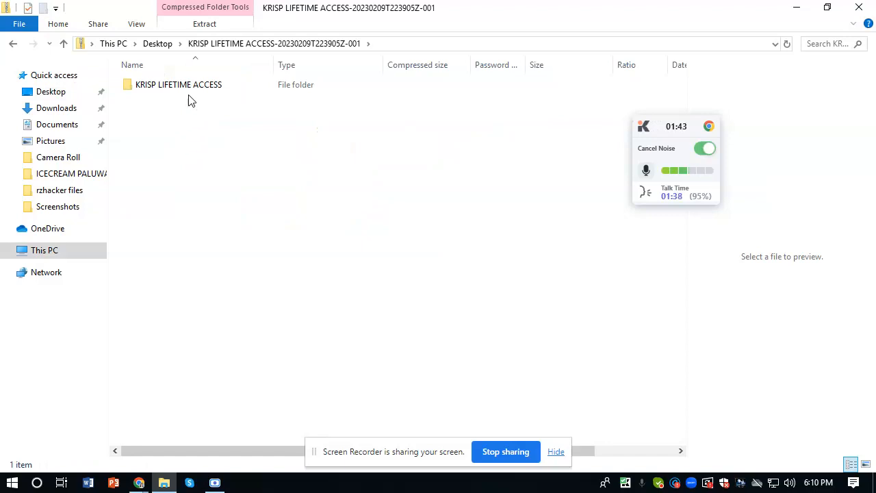
{"action": "left_click", "coordinate": [178, 84]}
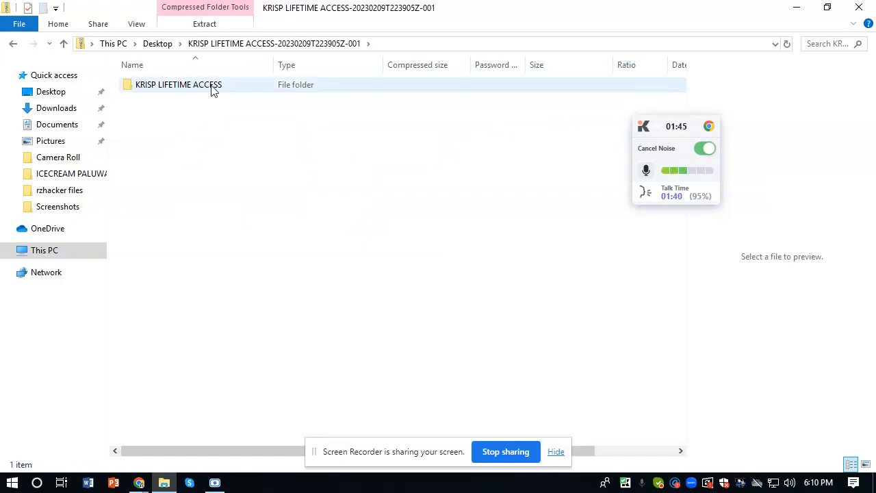
{"action": "left_click", "coordinate": [178, 84]}
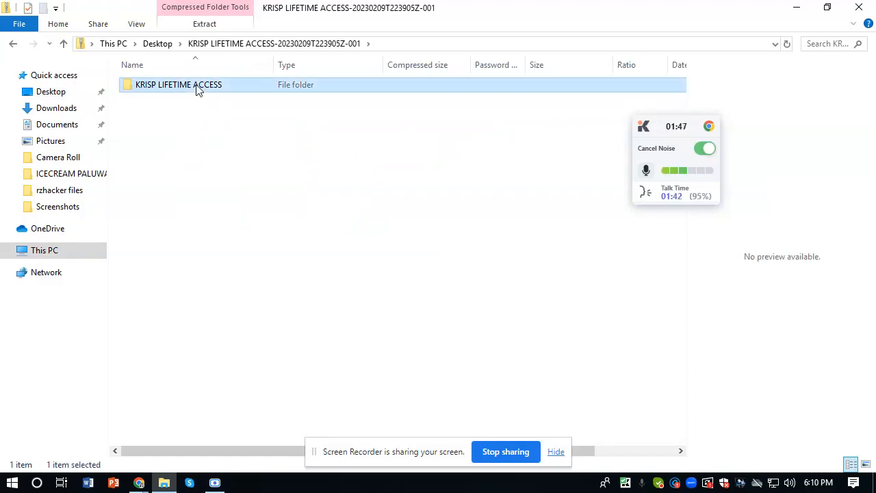
{"action": "double_click", "coordinate": [178, 84]}
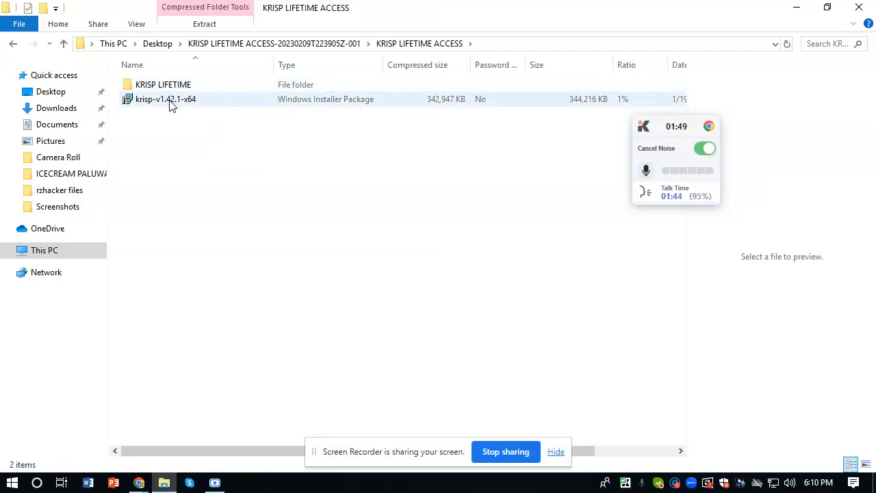
{"action": "left_click", "coordinate": [163, 84]}
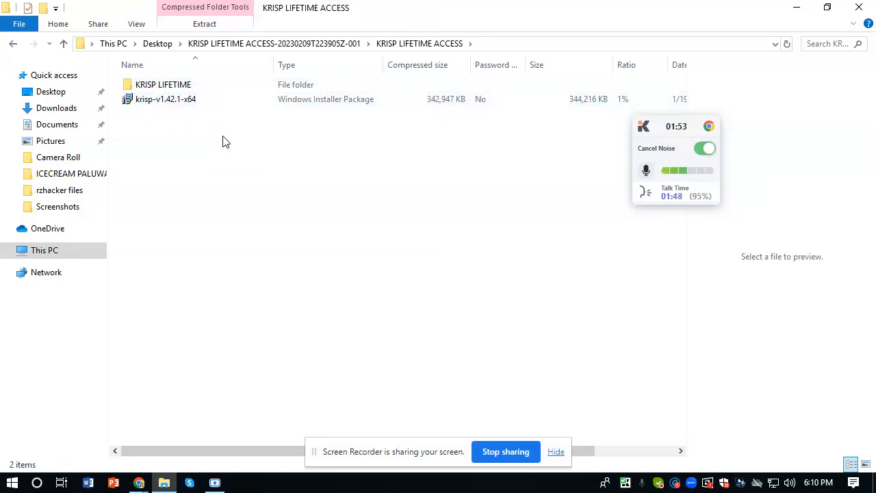
{"action": "left_click", "coordinate": [165, 98]}
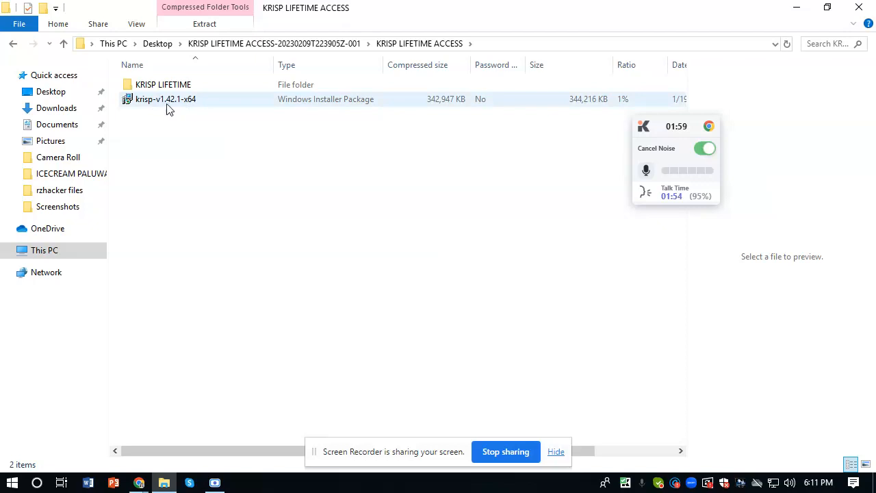
{"action": "mouse_move", "coordinate": [177, 108]}
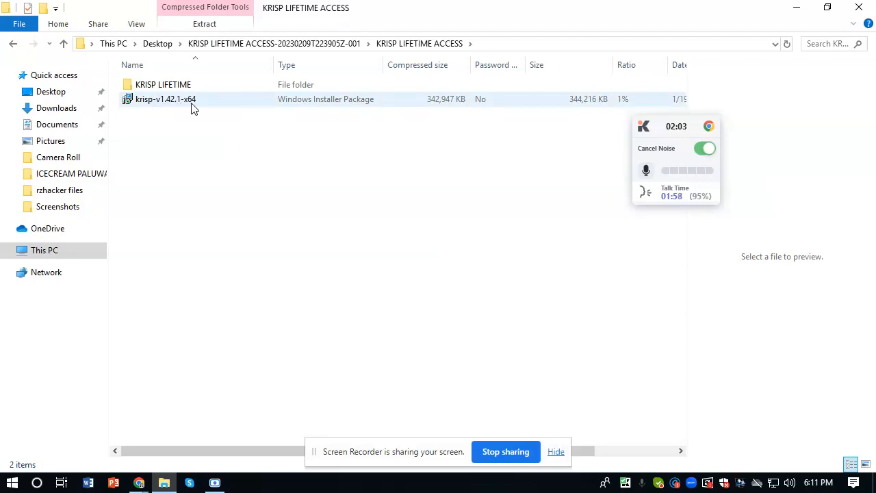
{"action": "mouse_move", "coordinate": [229, 102]}
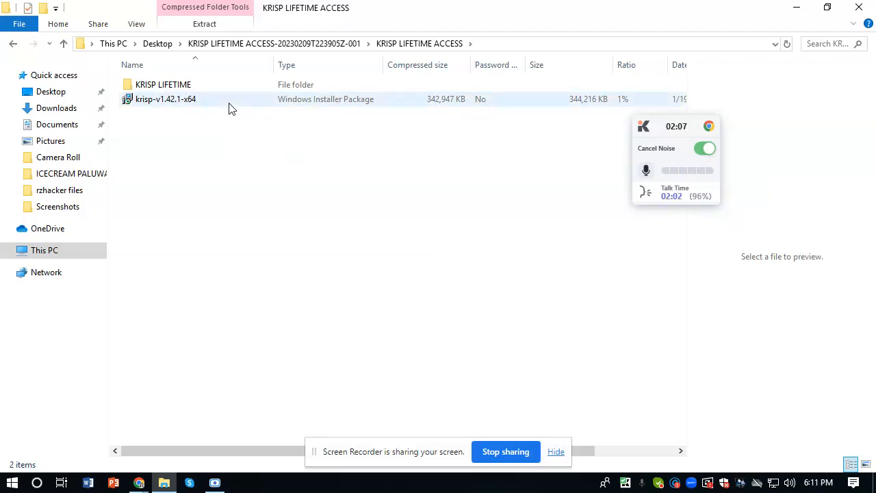
{"action": "left_click", "coordinate": [165, 98]}
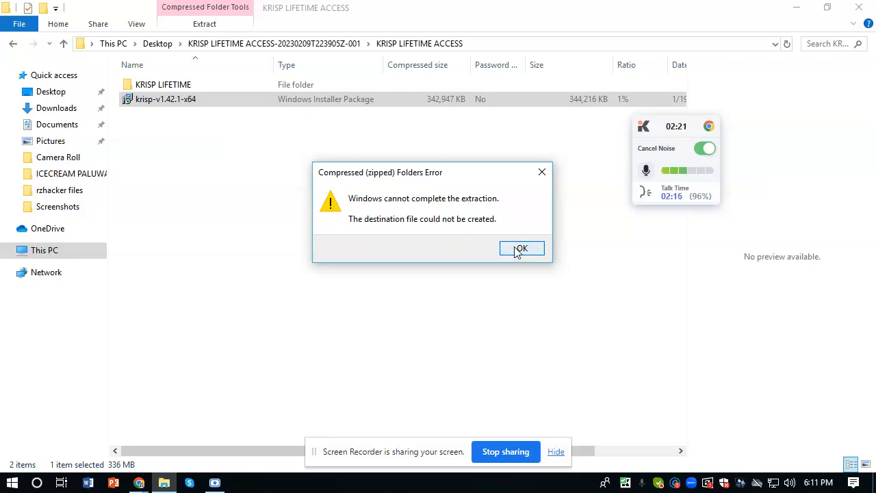
{"action": "left_click", "coordinate": [521, 248]}
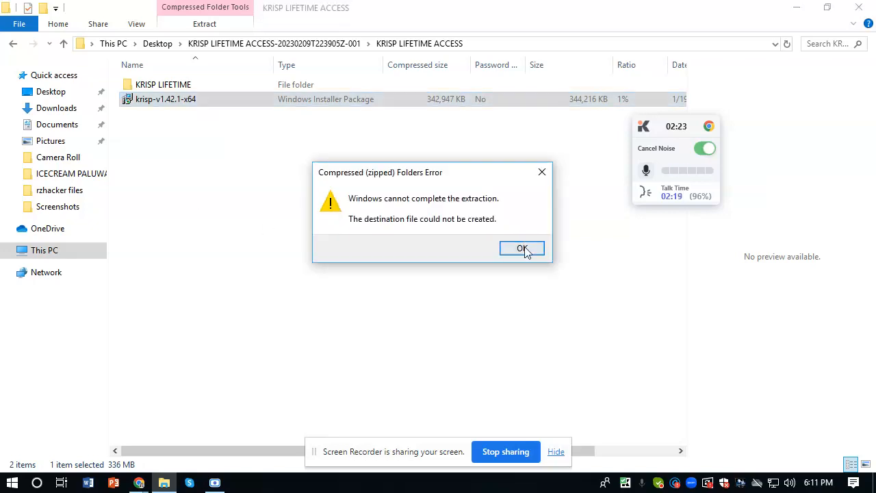
{"action": "left_click", "coordinate": [522, 248]}
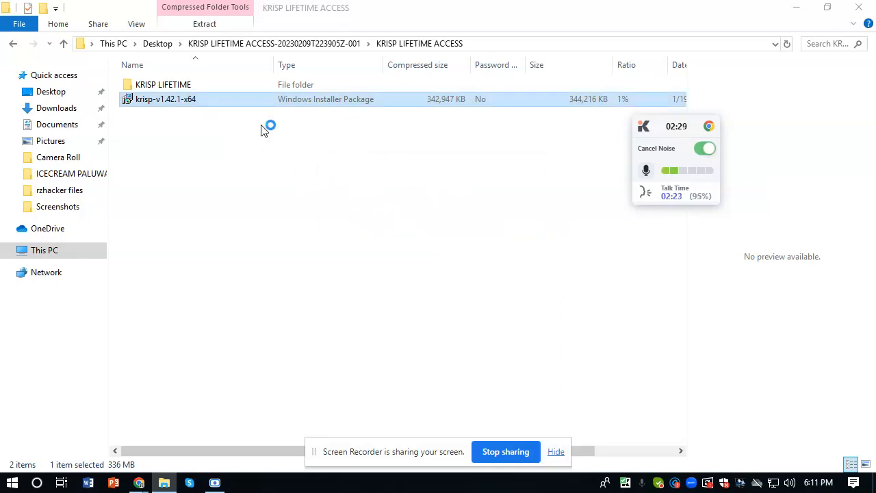
{"action": "mouse_move", "coordinate": [416, 196]}
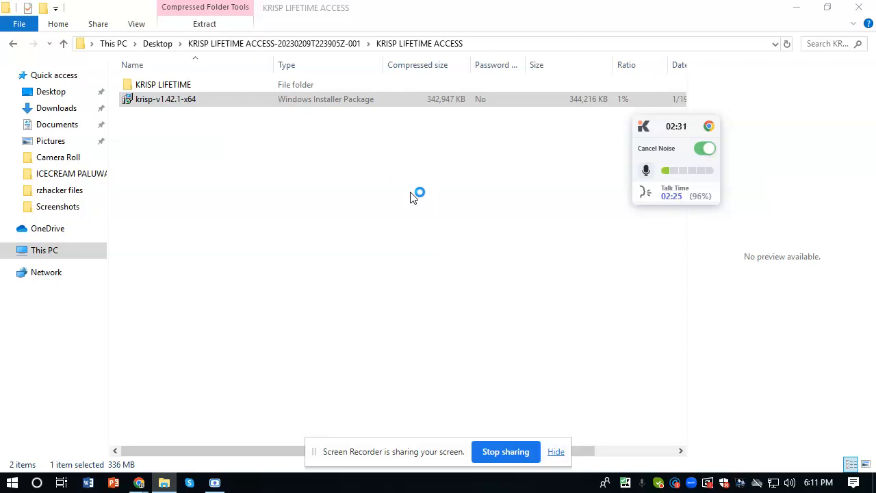
{"action": "mouse_move", "coordinate": [380, 152]}
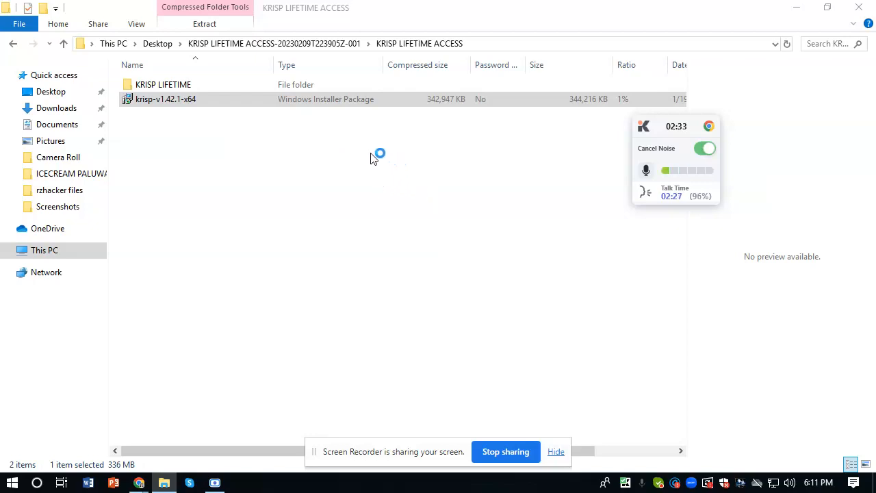
{"action": "mouse_move", "coordinate": [394, 168]}
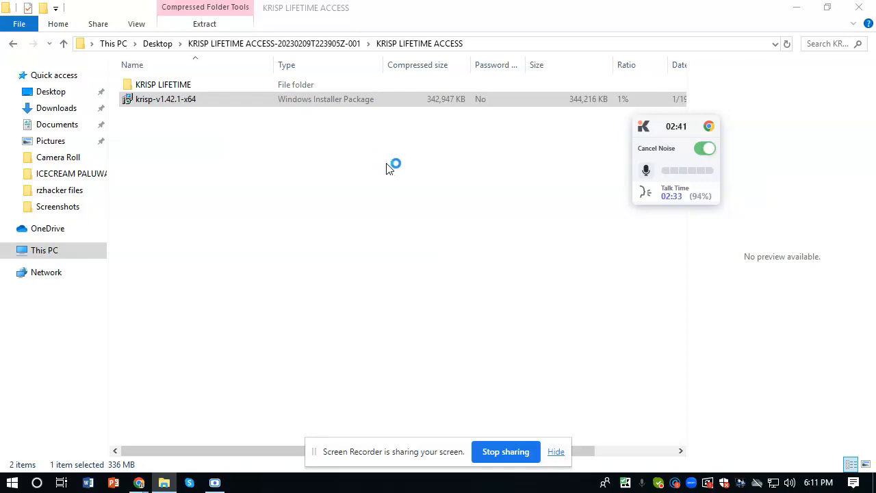
{"action": "mouse_move", "coordinate": [444, 171]}
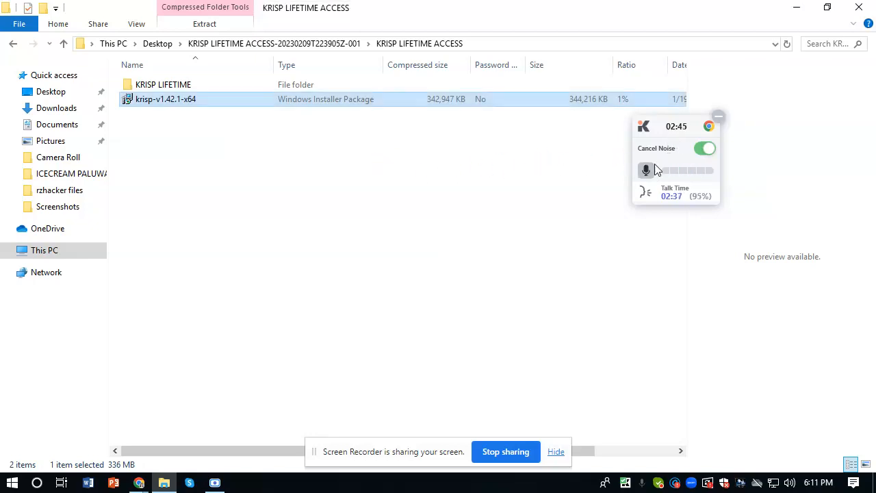
Step: Launch the krisp-v1.42.1-x64 installer, then cancel and confirm to interrupt setup
{"action": "double_click", "coordinate": [165, 98]}
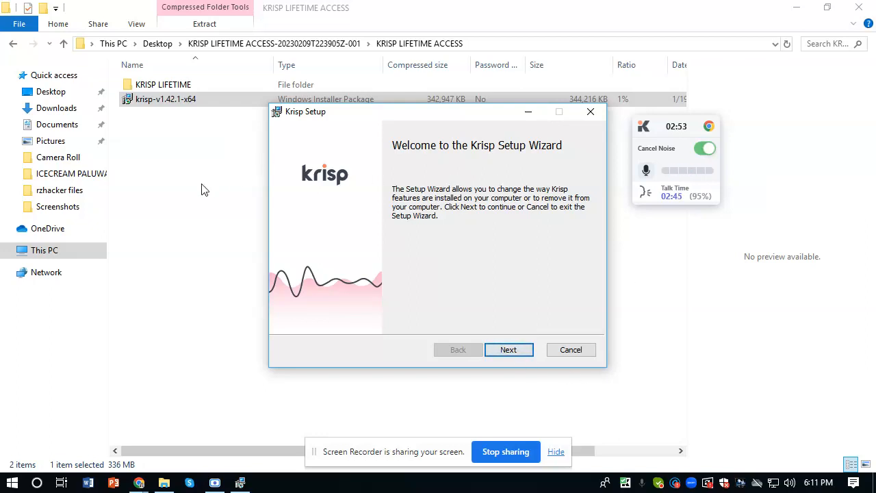
{"action": "mouse_move", "coordinate": [533, 194]}
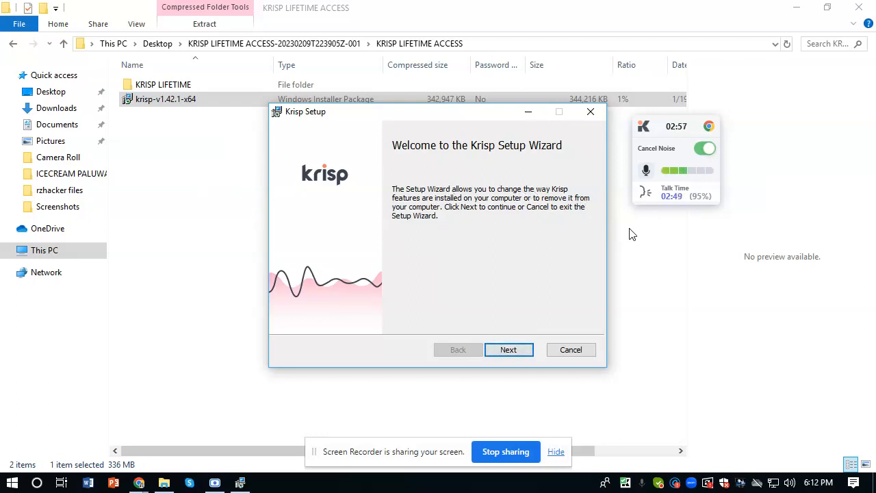
{"action": "mouse_move", "coordinate": [239, 205]}
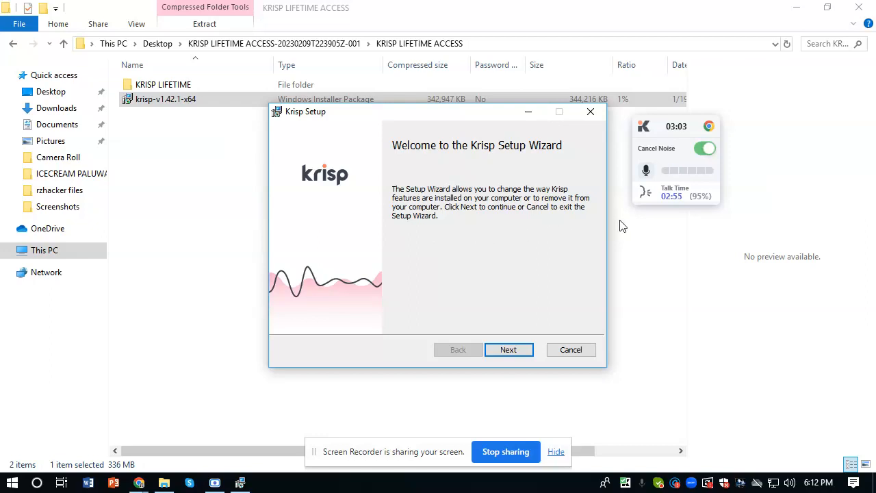
{"action": "mouse_move", "coordinate": [628, 236]}
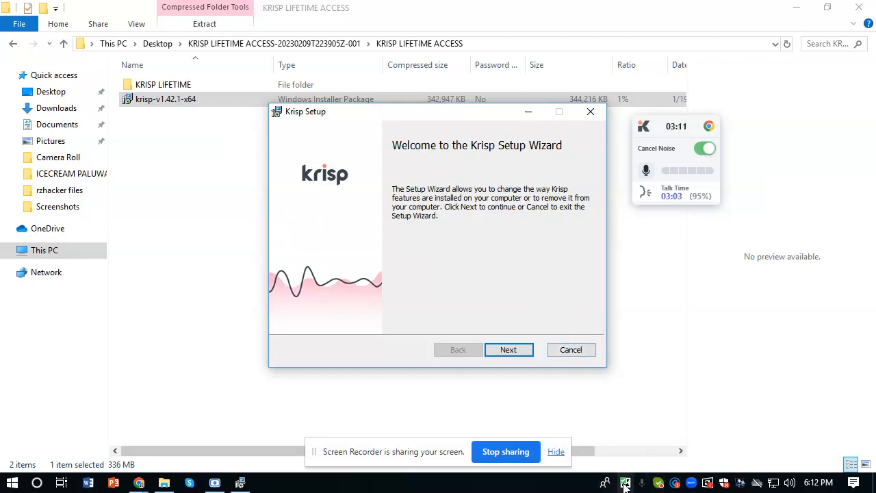
{"action": "mouse_move", "coordinate": [328, 199]}
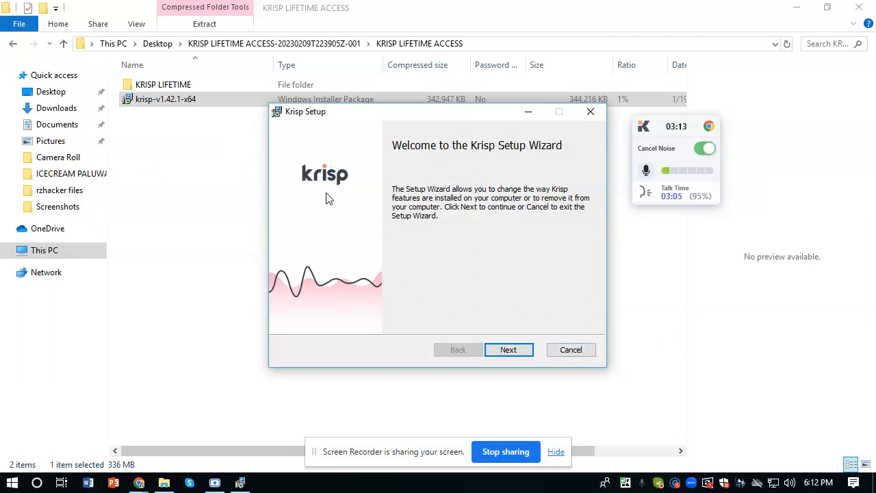
{"action": "mouse_move", "coordinate": [89, 143]}
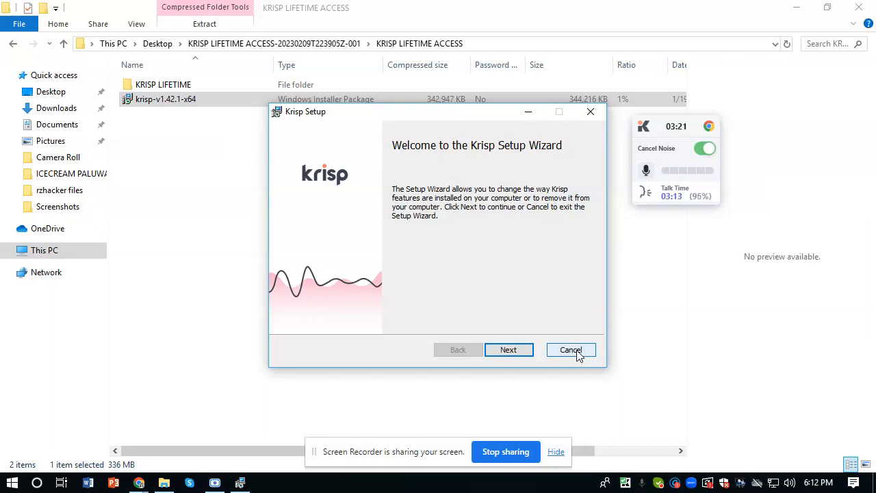
{"action": "left_click", "coordinate": [570, 350]}
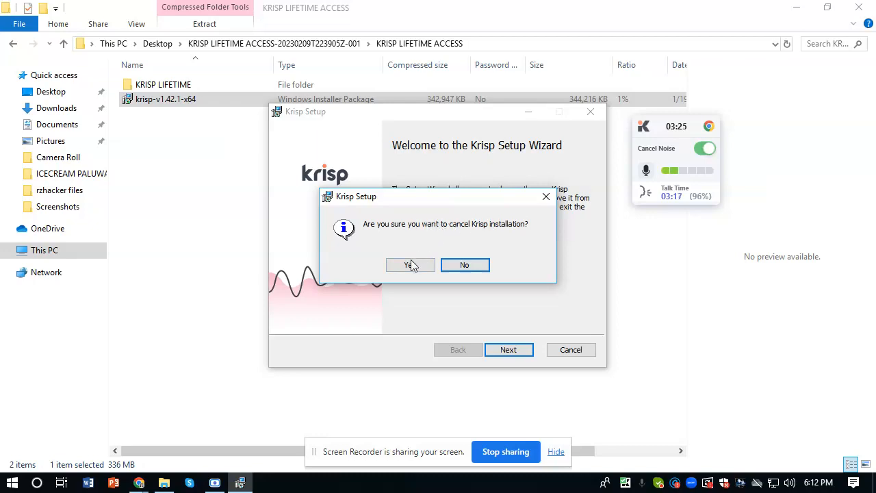
{"action": "left_click", "coordinate": [408, 264]}
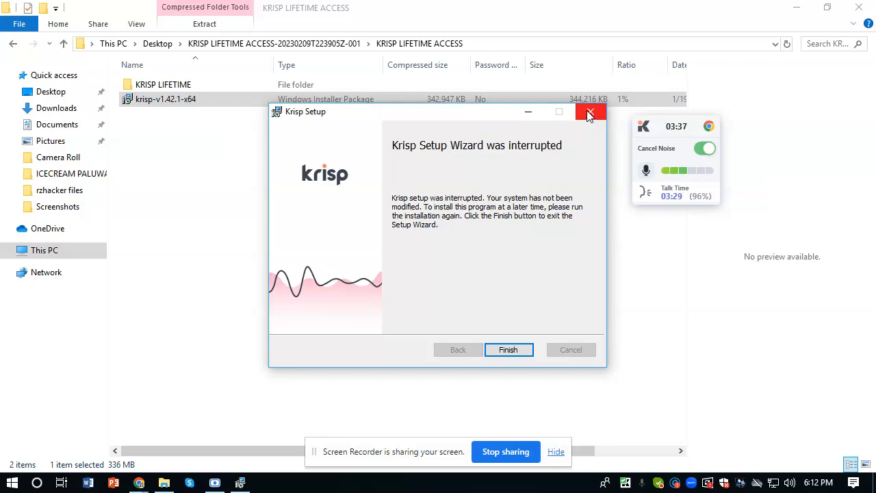
Step: Close the interrupted Krisp Setup wizard and bring up the Start menu
{"action": "left_click", "coordinate": [589, 111]}
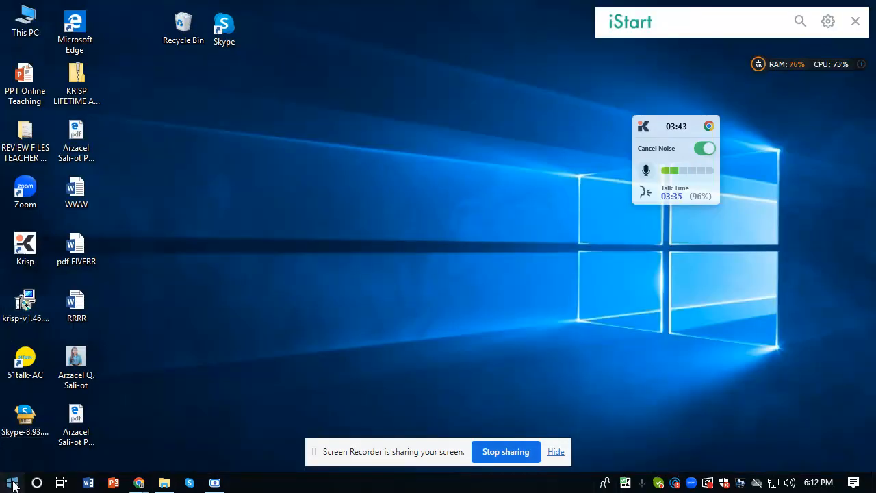
{"action": "left_click", "coordinate": [12, 483]}
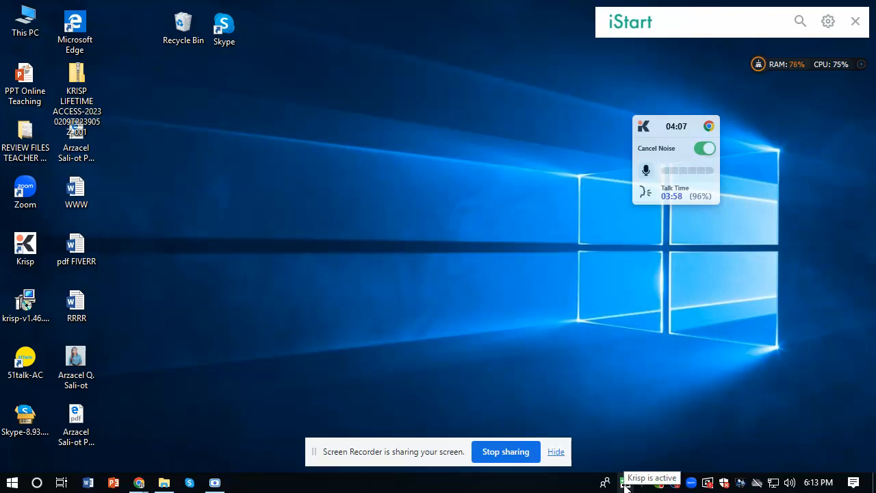
{"action": "mouse_move", "coordinate": [622, 465]}
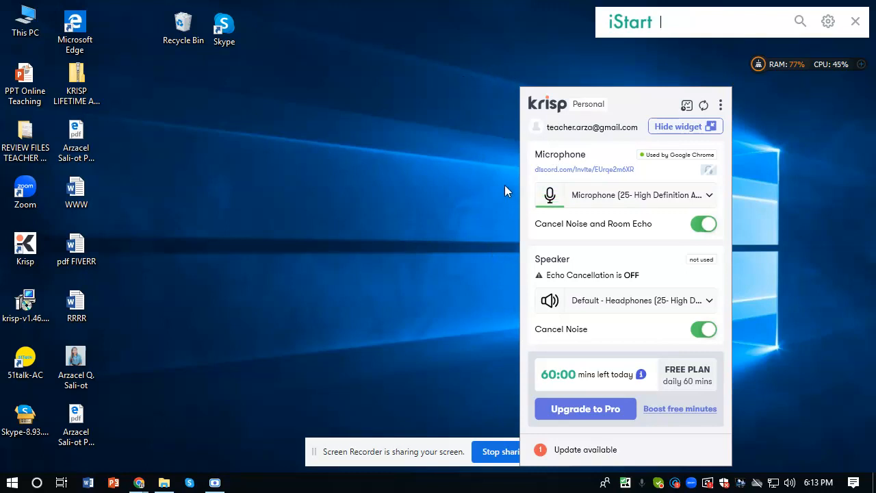
{"action": "mouse_move", "coordinate": [728, 255]}
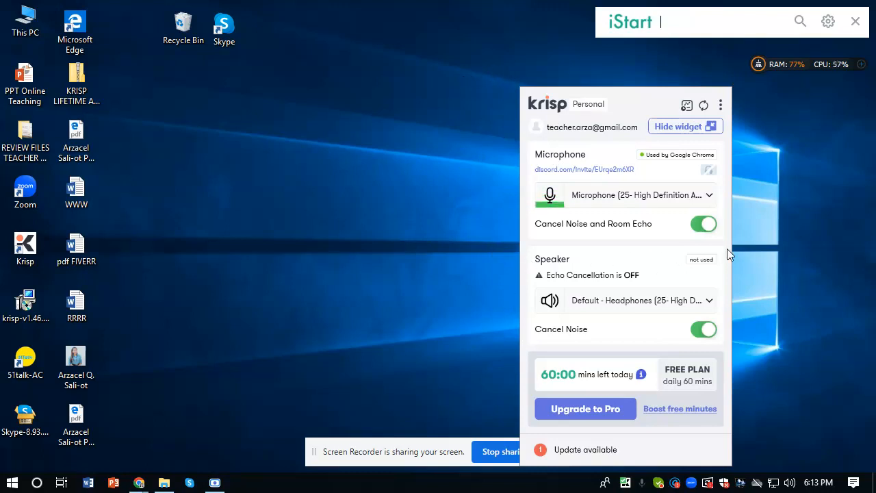
{"action": "mouse_move", "coordinate": [826, 400]}
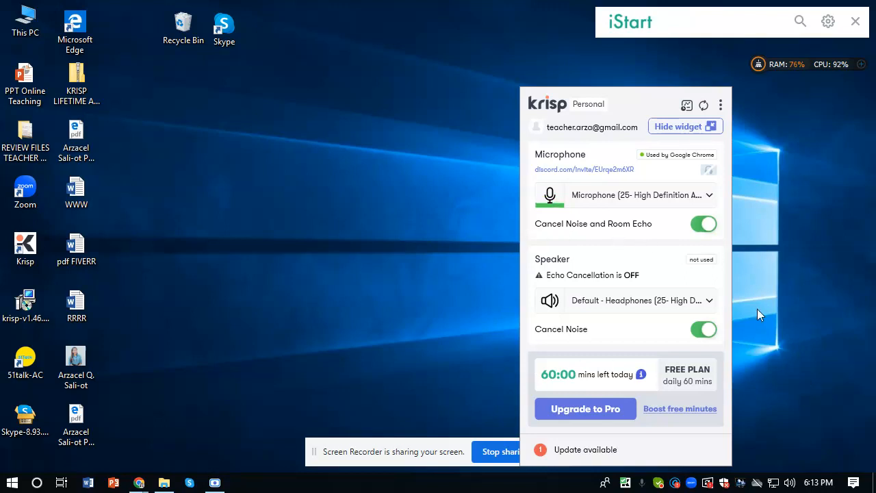
{"action": "mouse_move", "coordinate": [508, 250]}
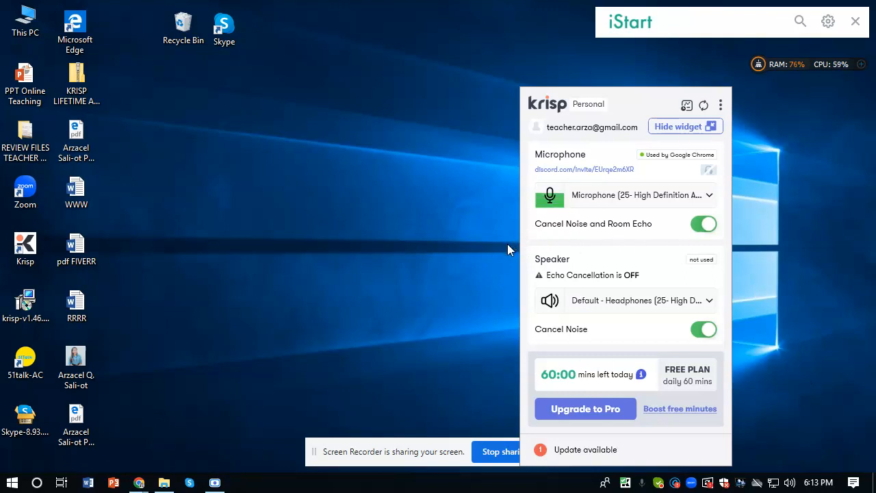
{"action": "mouse_move", "coordinate": [782, 130]}
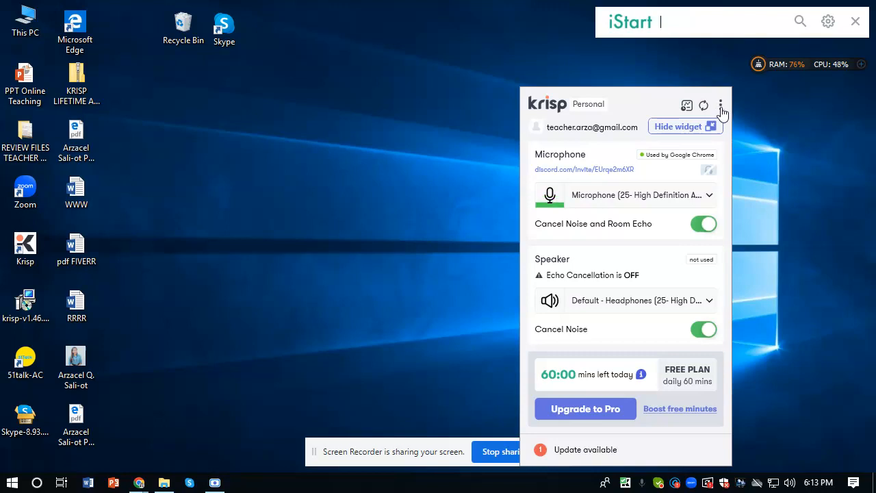
Step: Open Krisp's three-dot menu of additional options
{"action": "left_click", "coordinate": [720, 104]}
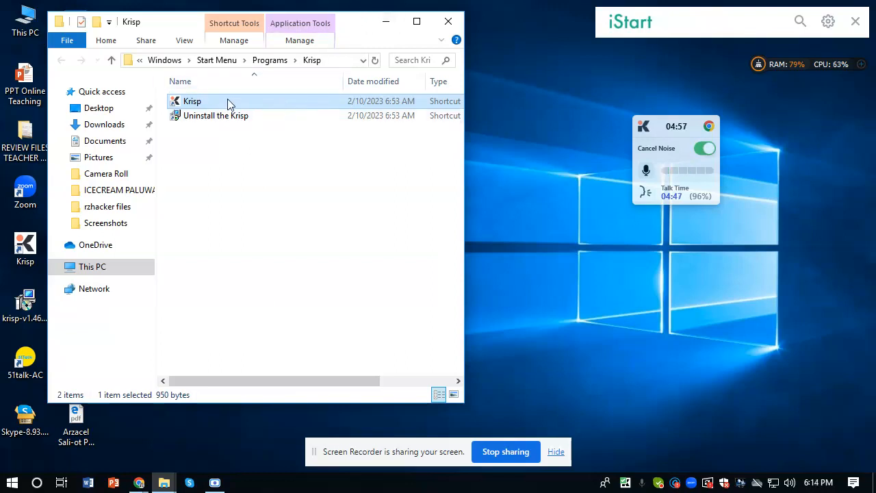
{"action": "mouse_move", "coordinate": [210, 104]}
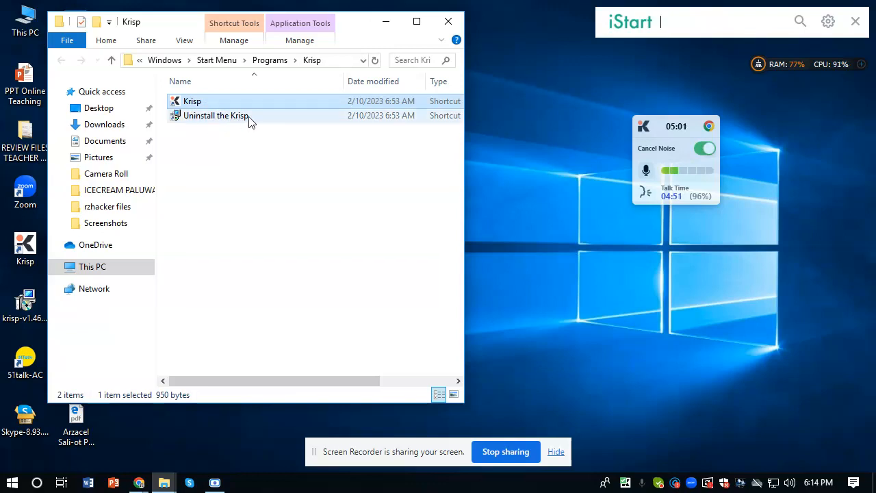
{"action": "mouse_move", "coordinate": [265, 120]}
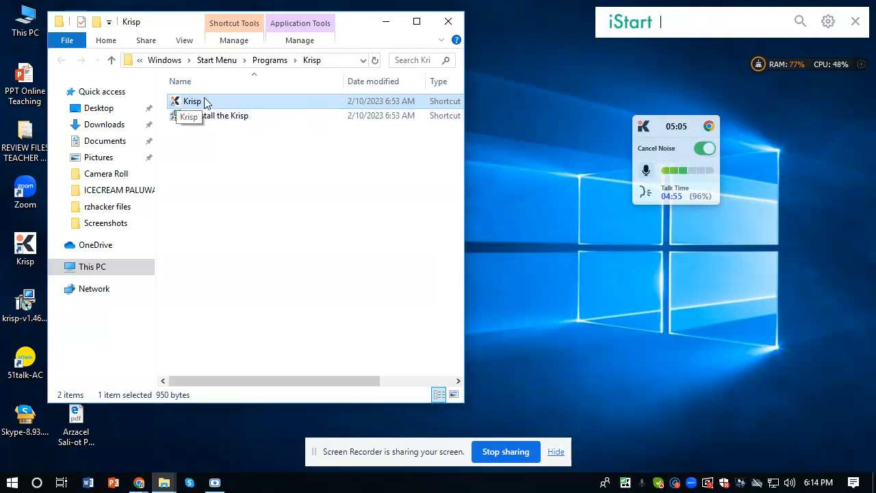
{"action": "mouse_move", "coordinate": [250, 102]}
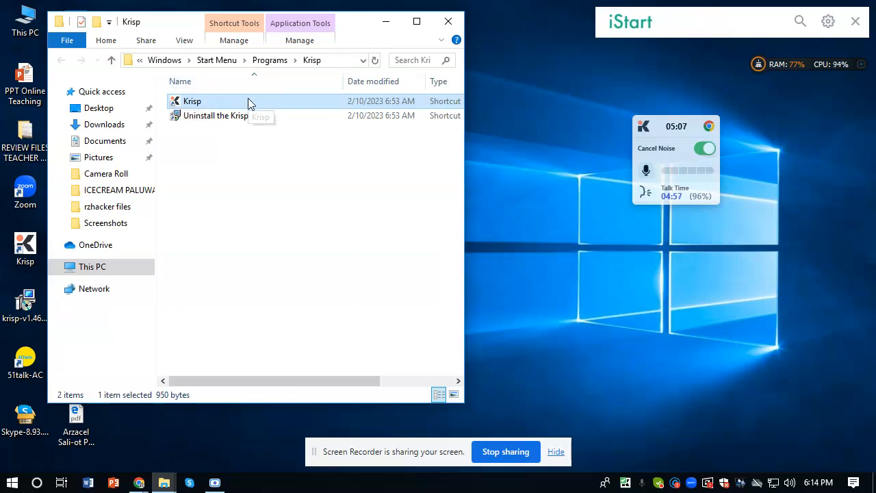
{"action": "mouse_move", "coordinate": [218, 108]}
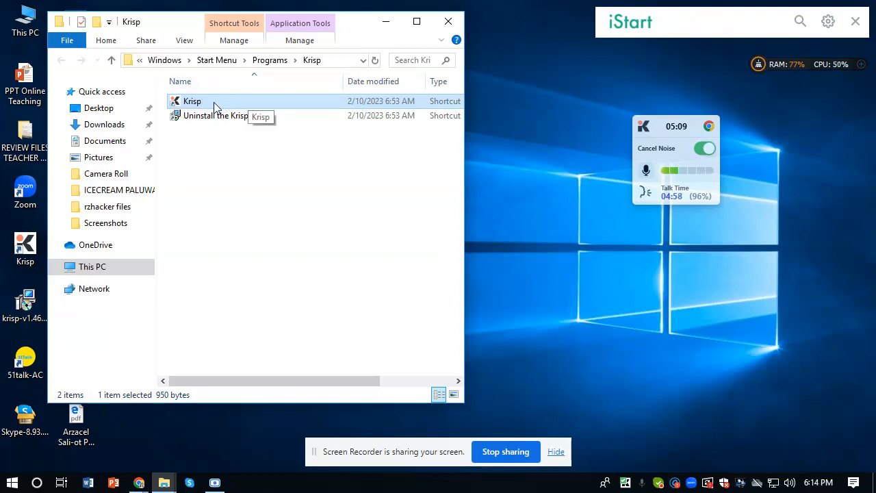
Step: Follow the Krisp shortcut's file location to its Program Files install folder and scroll the list
{"action": "right_click", "coordinate": [192, 100]}
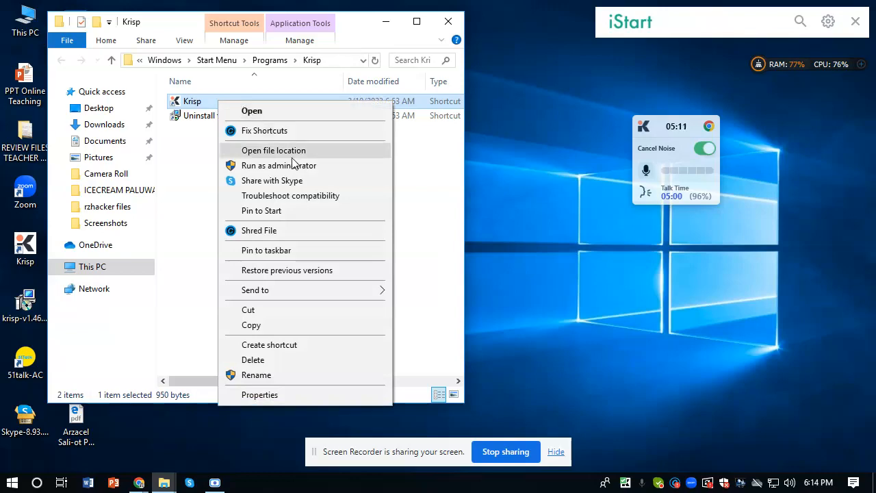
{"action": "left_click", "coordinate": [273, 150]}
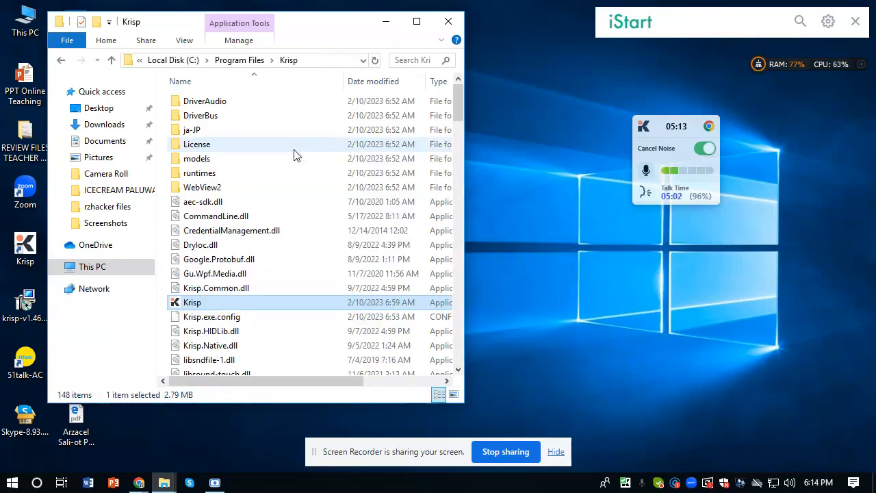
{"action": "scroll", "scroll_direction": "down", "scroll_amount": 3}
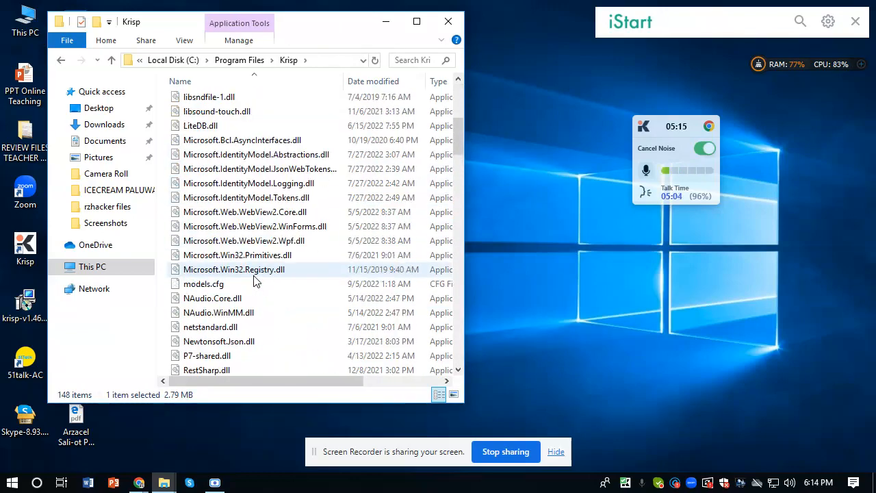
{"action": "scroll", "scroll_direction": "down", "scroll_amount": 3}
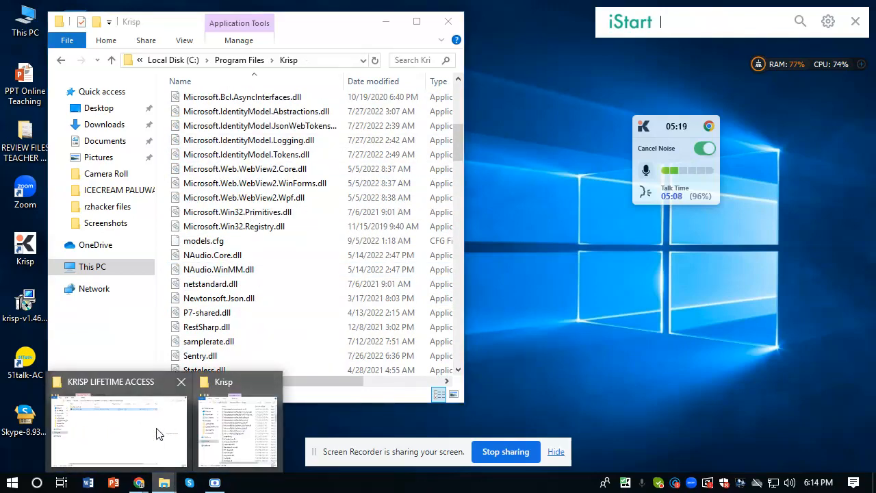
Step: Back in the archive window, open the KRISP LIFETIME folder
{"action": "left_click", "coordinate": [117, 424]}
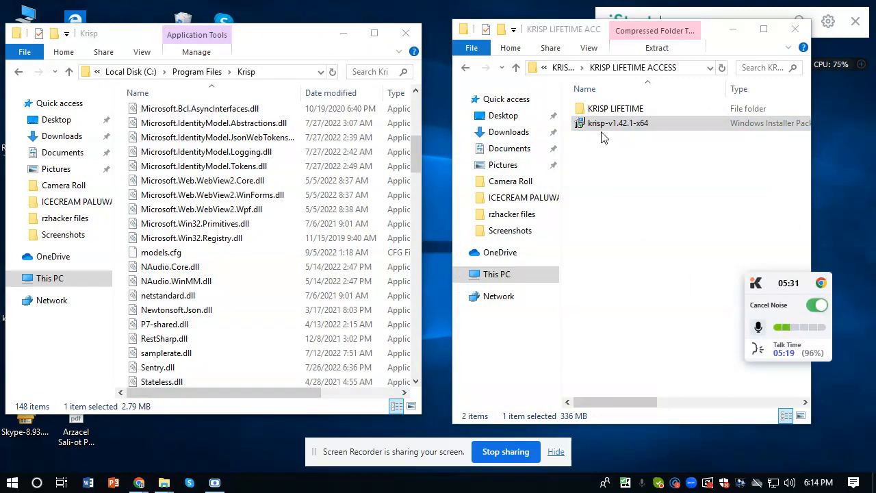
{"action": "left_click", "coordinate": [614, 108]}
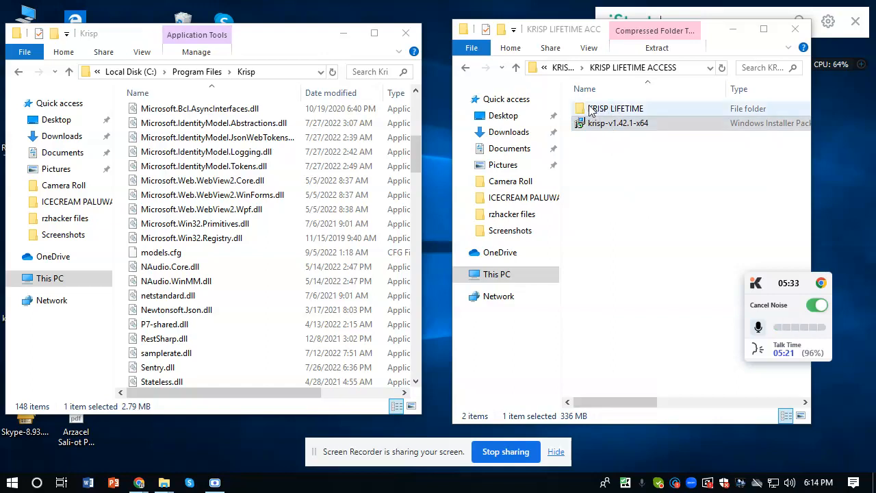
{"action": "double_click", "coordinate": [615, 108]}
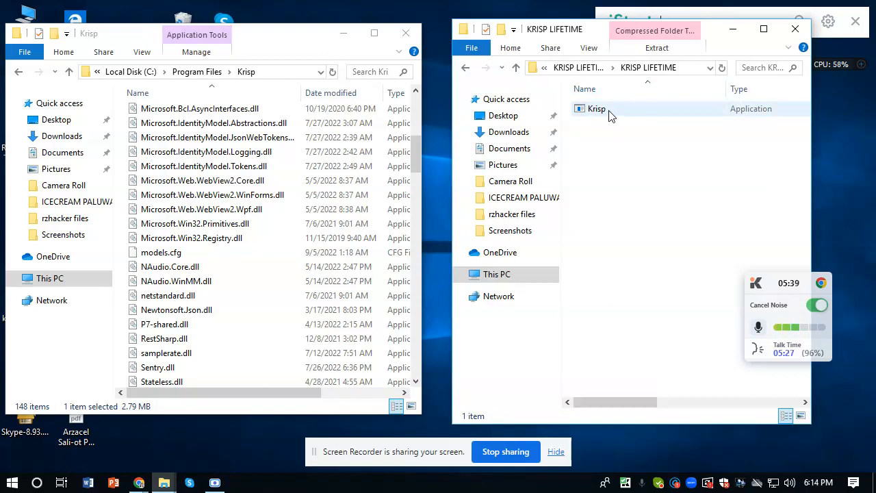
{"action": "mouse_move", "coordinate": [623, 114]}
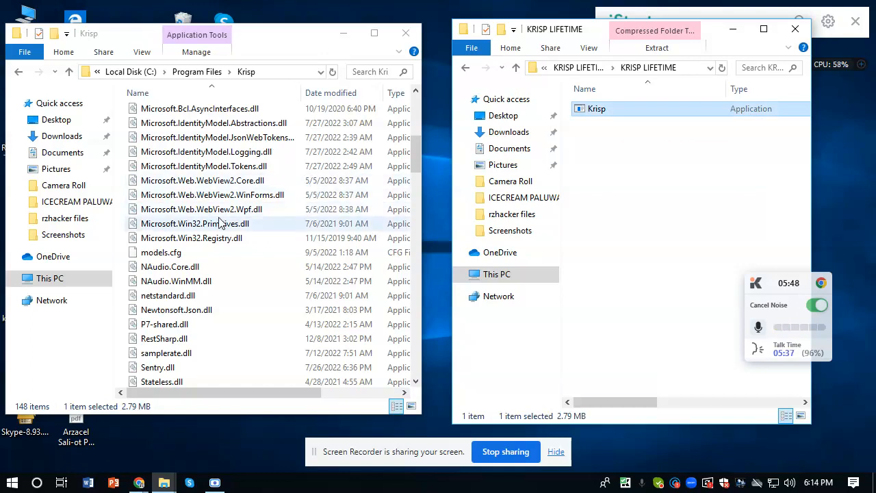
Step: Bring up actions for Microsoft.Win32.Primitives.dll and the lifetime Krisp application
{"action": "right_click", "coordinate": [195, 223]}
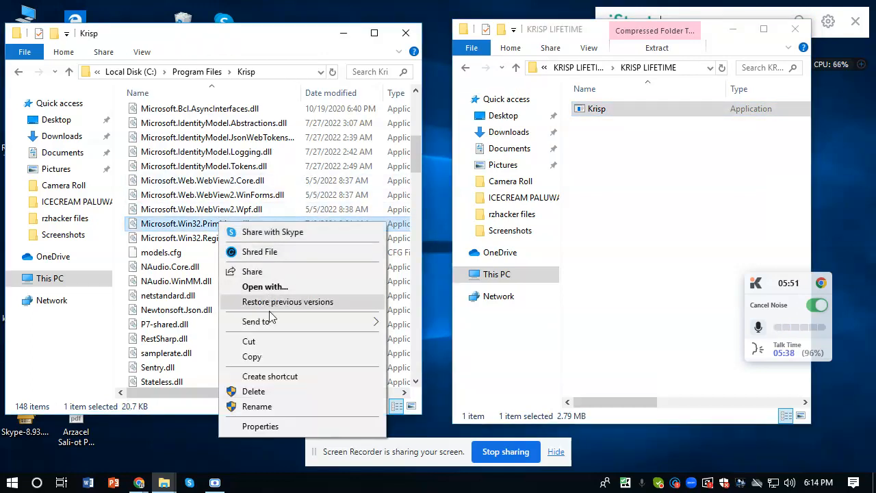
{"action": "mouse_move", "coordinate": [271, 380]}
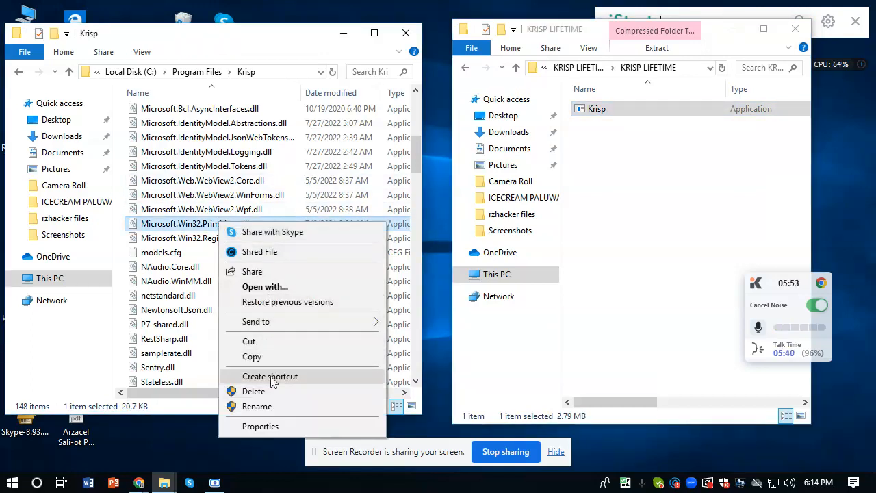
{"action": "right_click", "coordinate": [596, 109]}
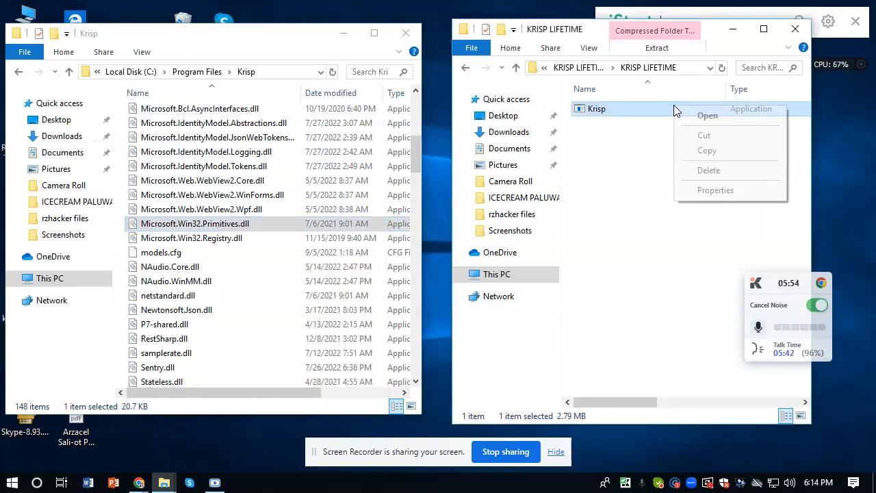
{"action": "left_click", "coordinate": [212, 195]}
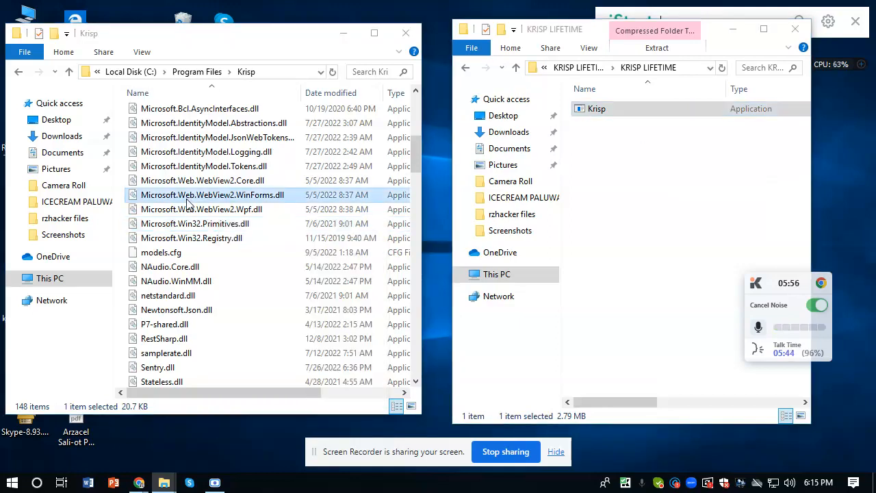
{"action": "right_click", "coordinate": [211, 194]}
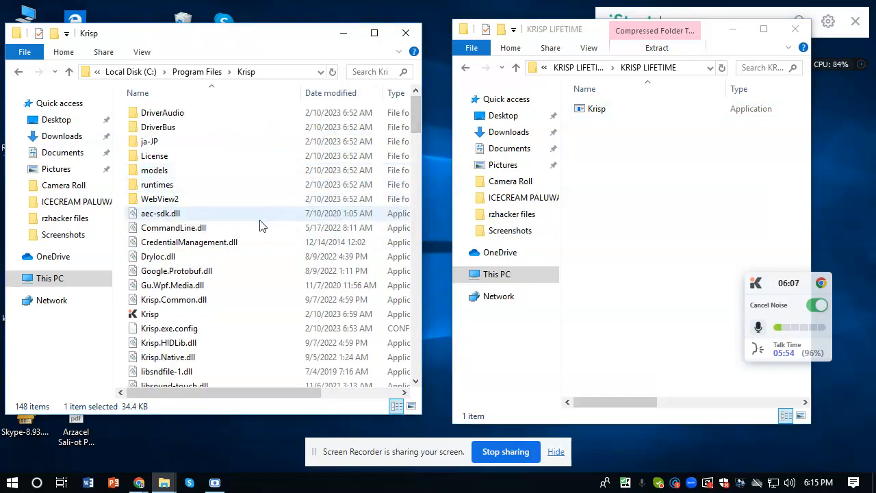
{"action": "mouse_move", "coordinate": [218, 142]}
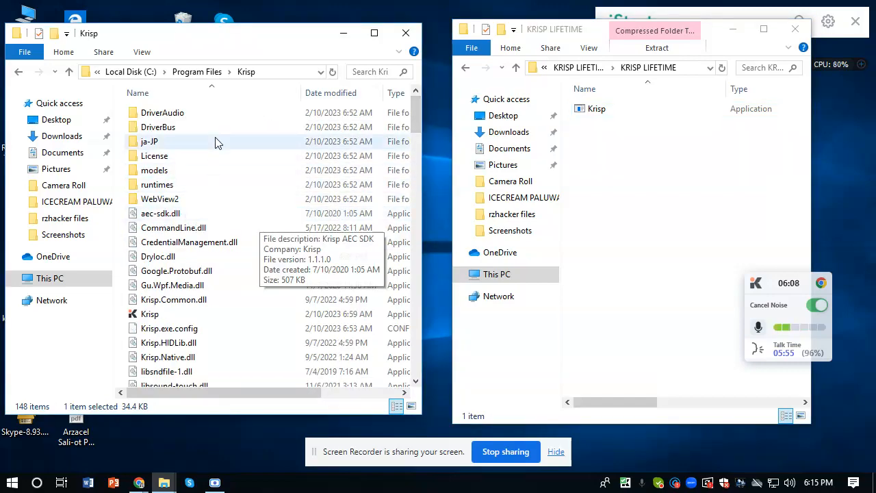
{"action": "mouse_move", "coordinate": [236, 144]}
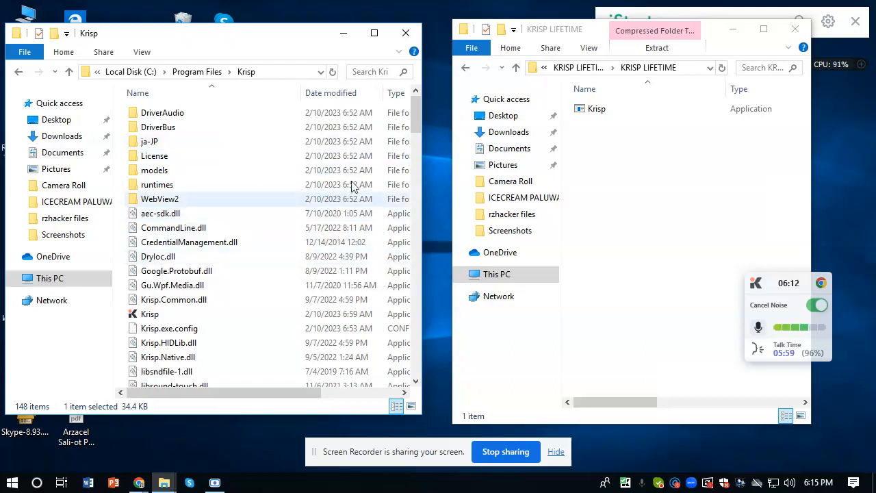
Step: Scroll through the Program Files Krisp file list
{"action": "scroll", "scroll_direction": "down", "scroll_amount": 3}
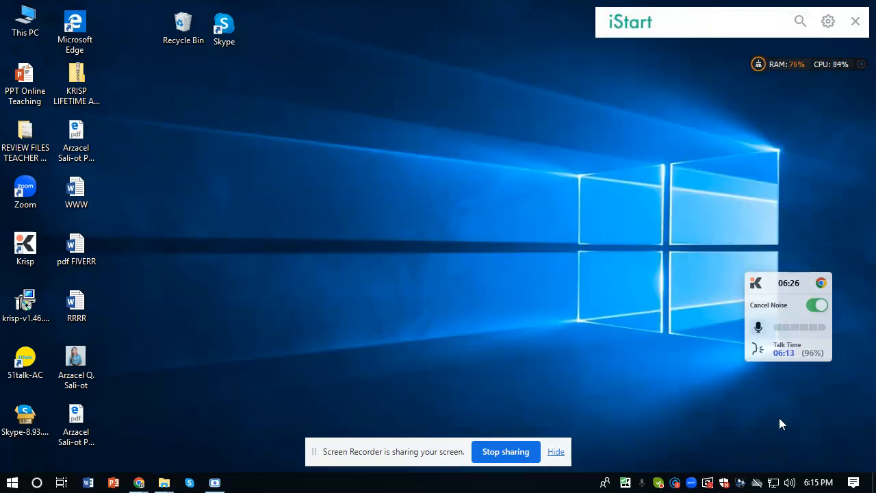
{"action": "mouse_move", "coordinate": [625, 483]}
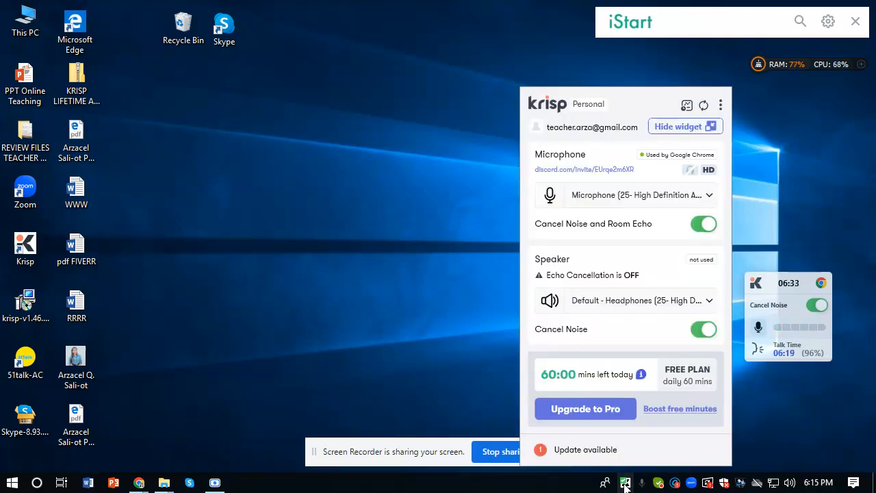
{"action": "mouse_move", "coordinate": [476, 221]}
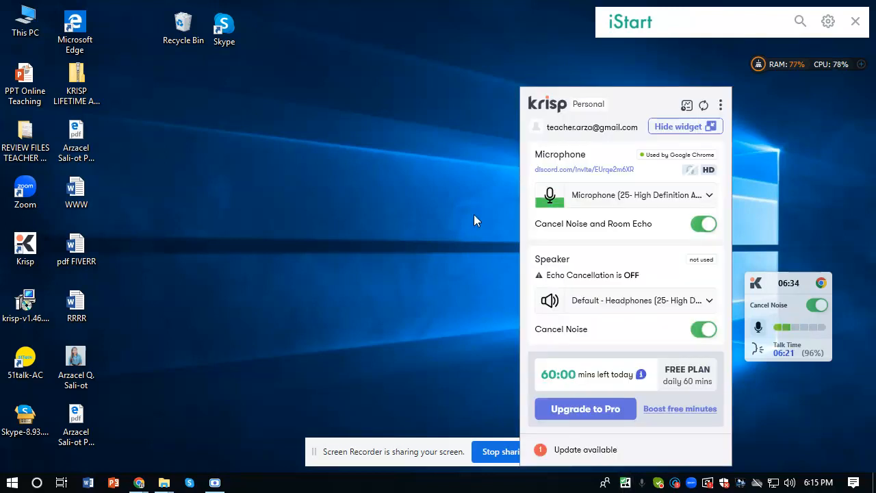
{"action": "mouse_move", "coordinate": [356, 126]}
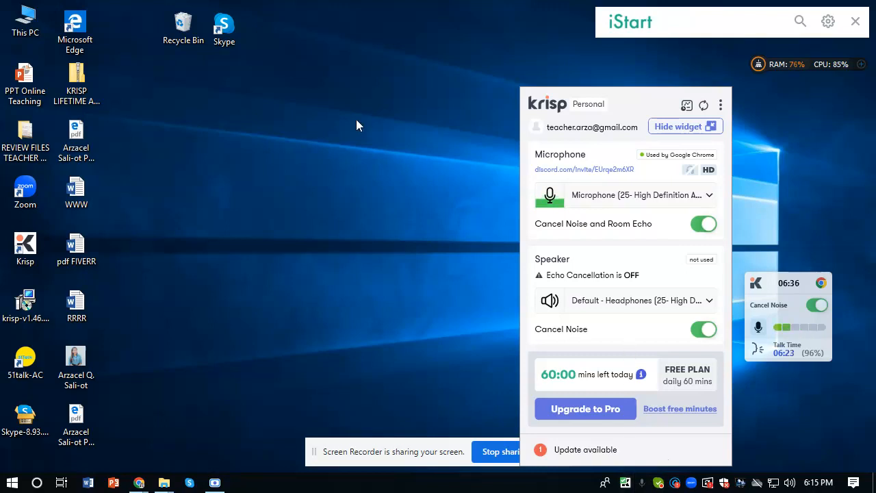
{"action": "mouse_move", "coordinate": [629, 328]}
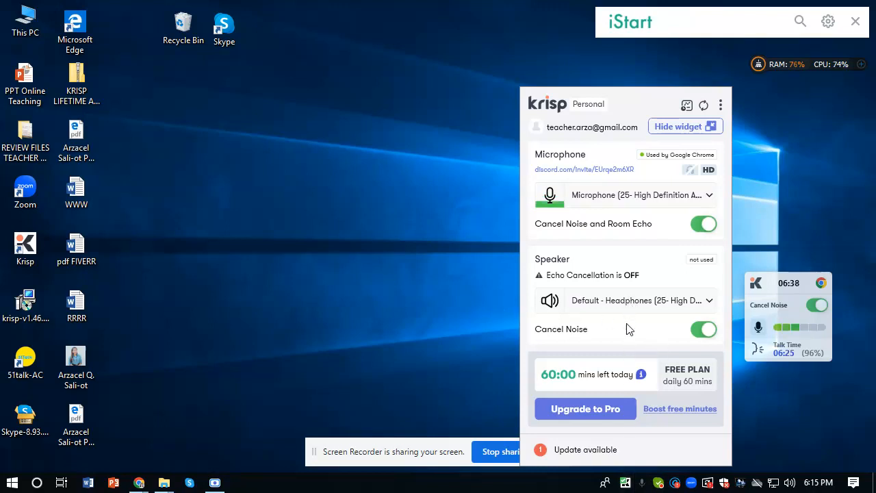
{"action": "mouse_move", "coordinate": [629, 338]}
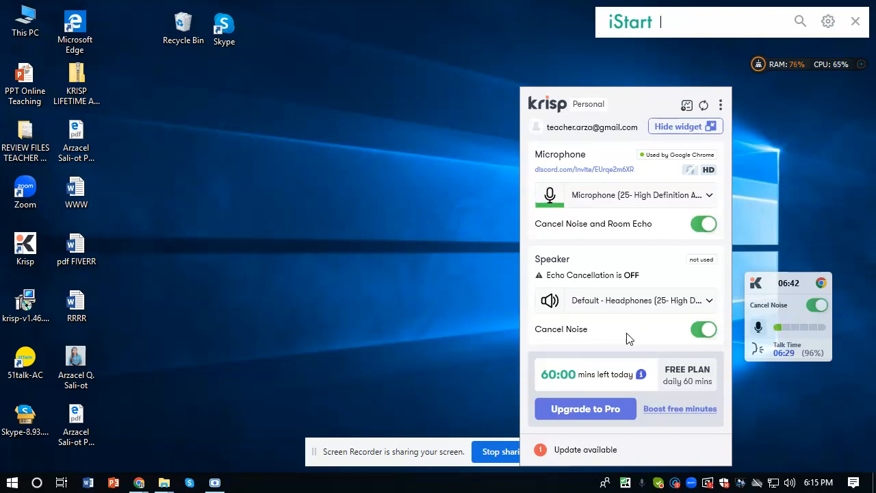
{"action": "mouse_move", "coordinate": [390, 277]}
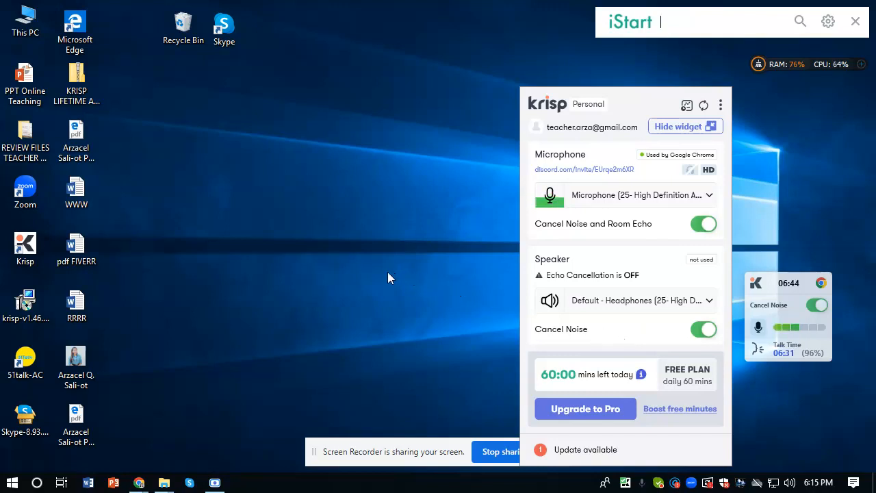
{"action": "mouse_move", "coordinate": [558, 70]}
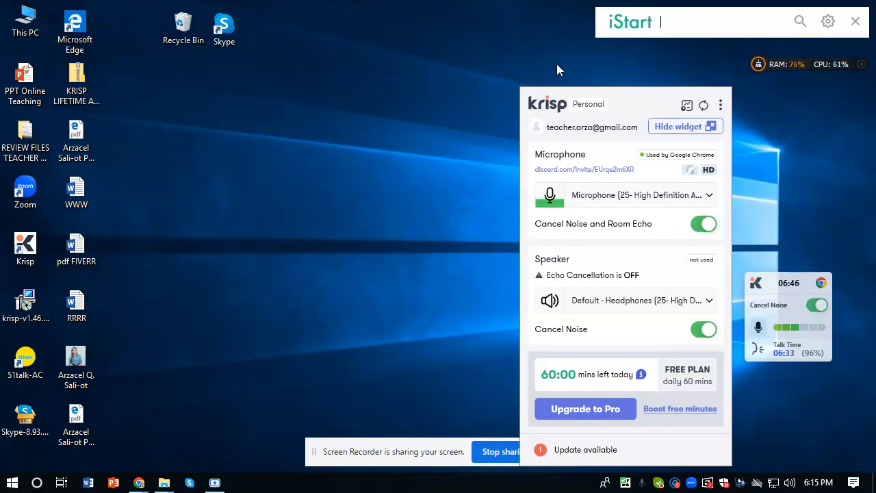
{"action": "mouse_move", "coordinate": [421, 162]}
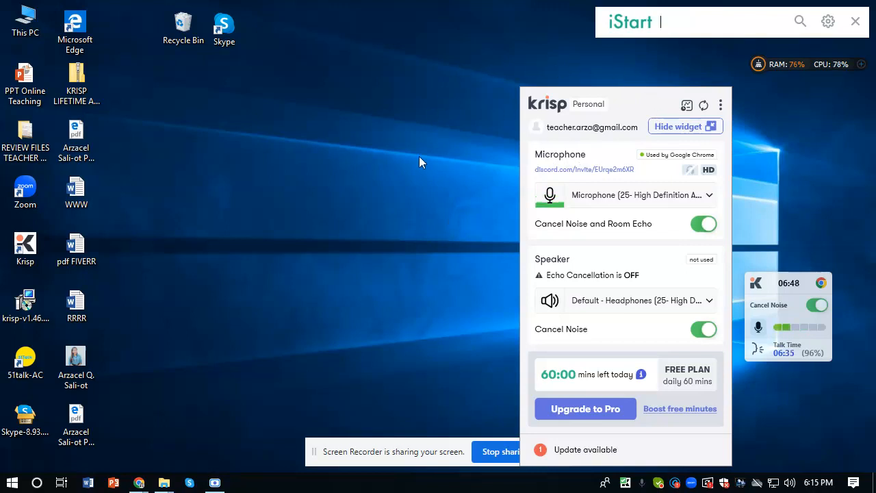
{"action": "mouse_move", "coordinate": [464, 394]}
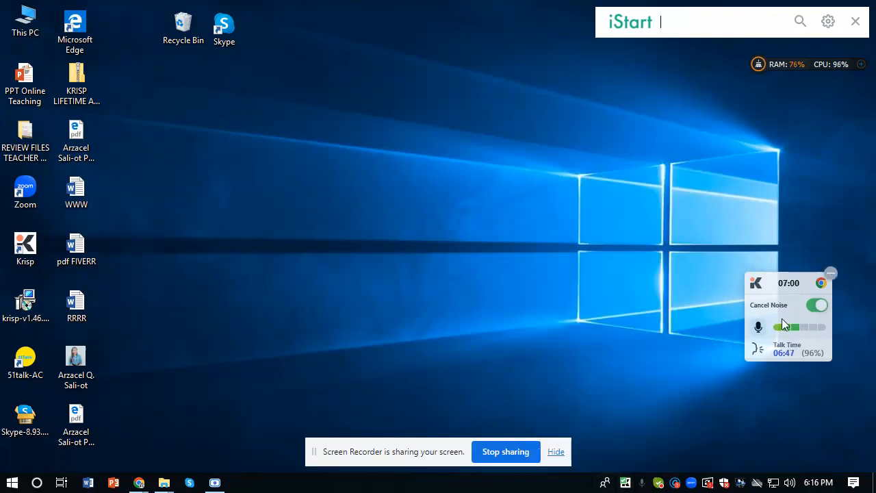
Step: Move the floating Krisp widget, then reopen and close the Krisp panel
{"action": "left_click_drag", "start_coordinate": [787, 283], "coordinate": [383, 138]}
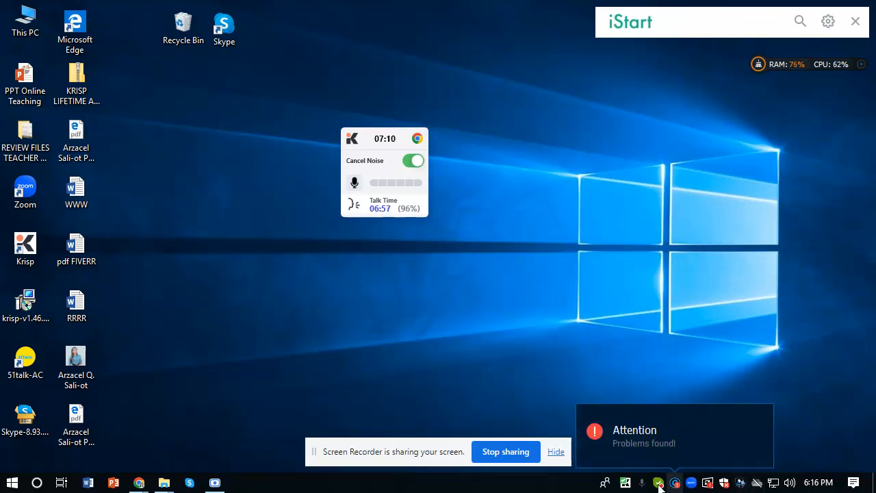
{"action": "left_click", "coordinate": [625, 482]}
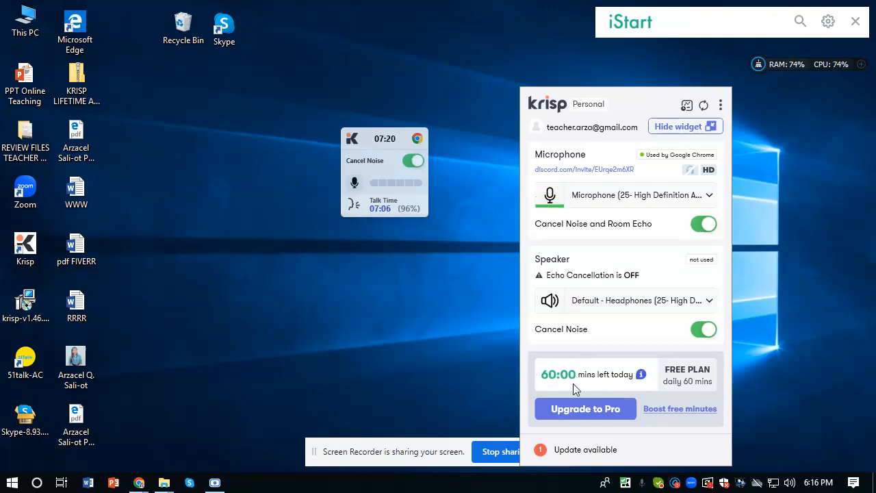
{"action": "mouse_move", "coordinate": [553, 361]}
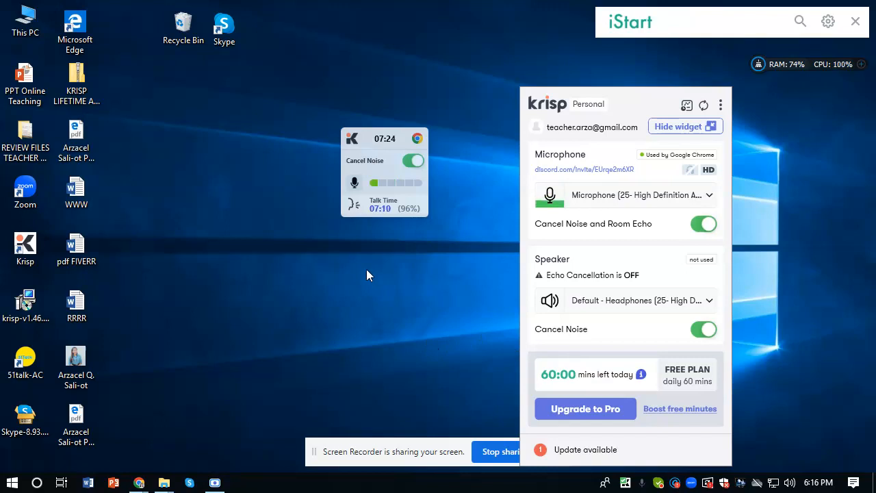
{"action": "mouse_move", "coordinate": [373, 289]}
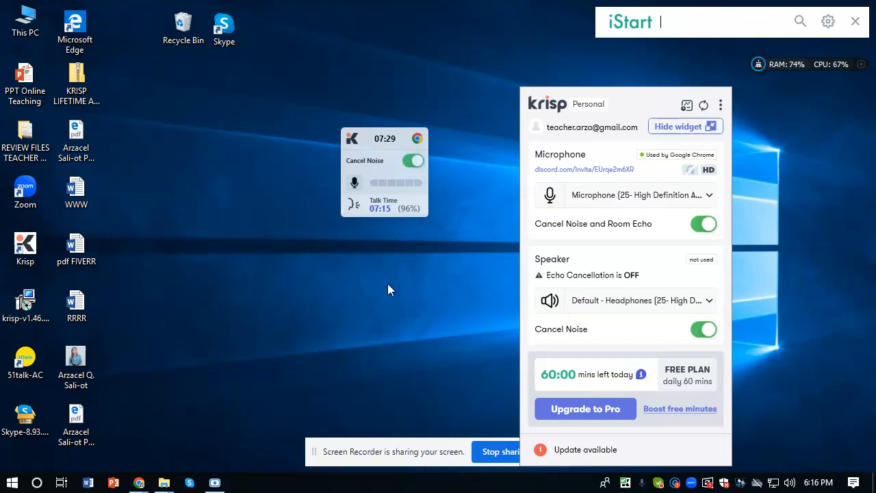
{"action": "left_click", "coordinate": [678, 125]}
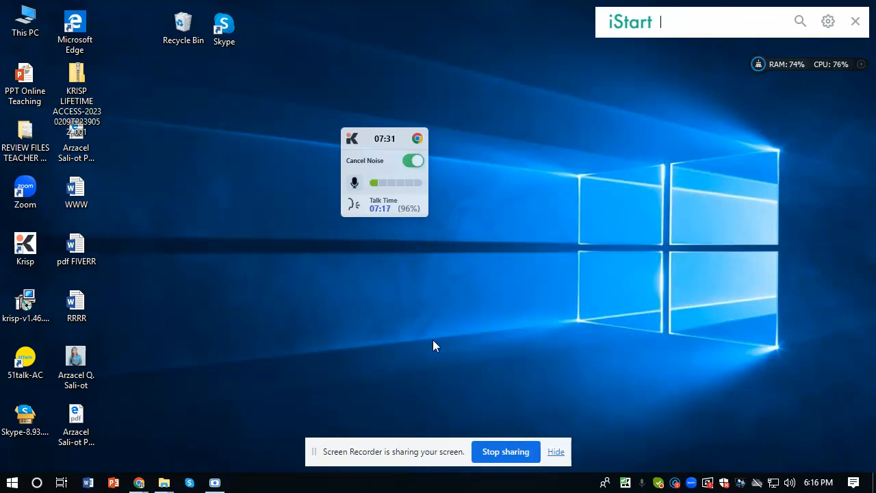